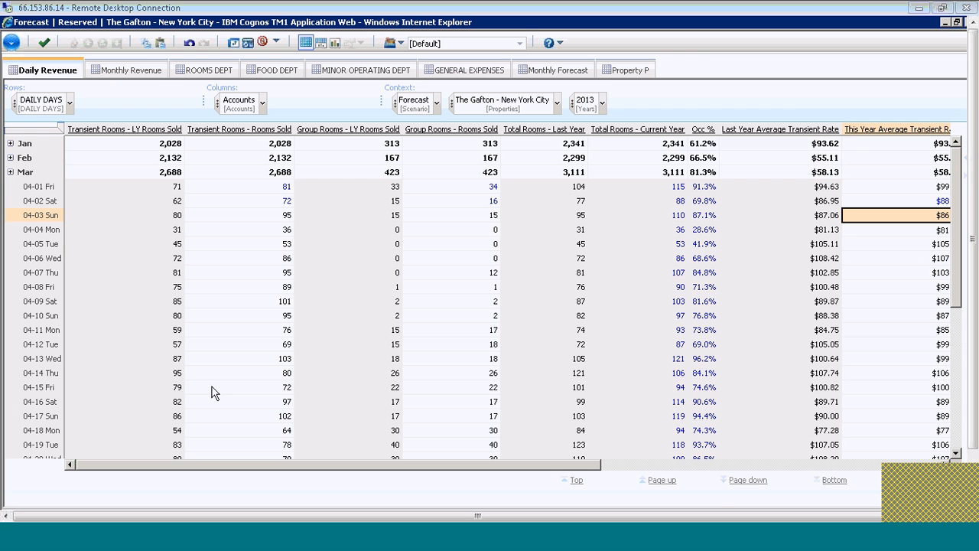
pyautogui.moveTo(267, 233)
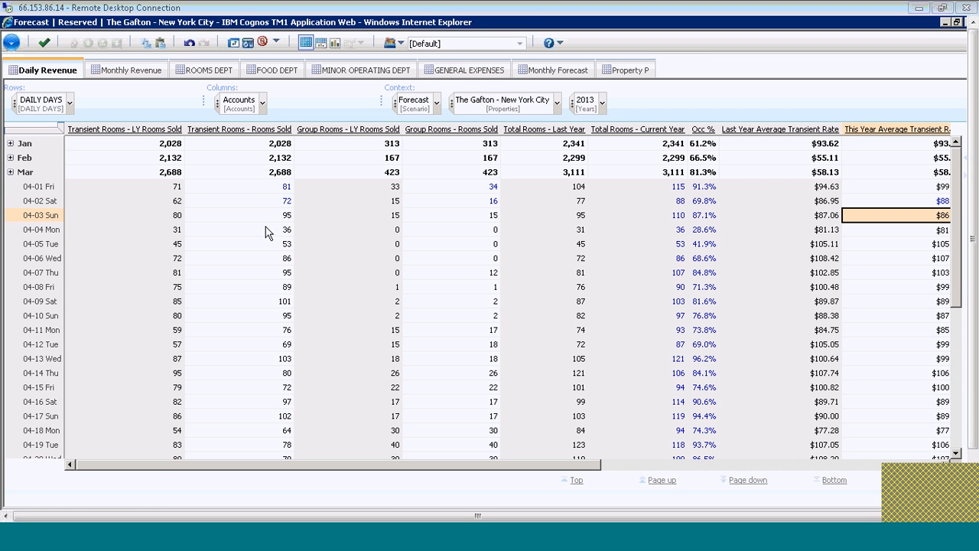
pyautogui.moveTo(279, 199)
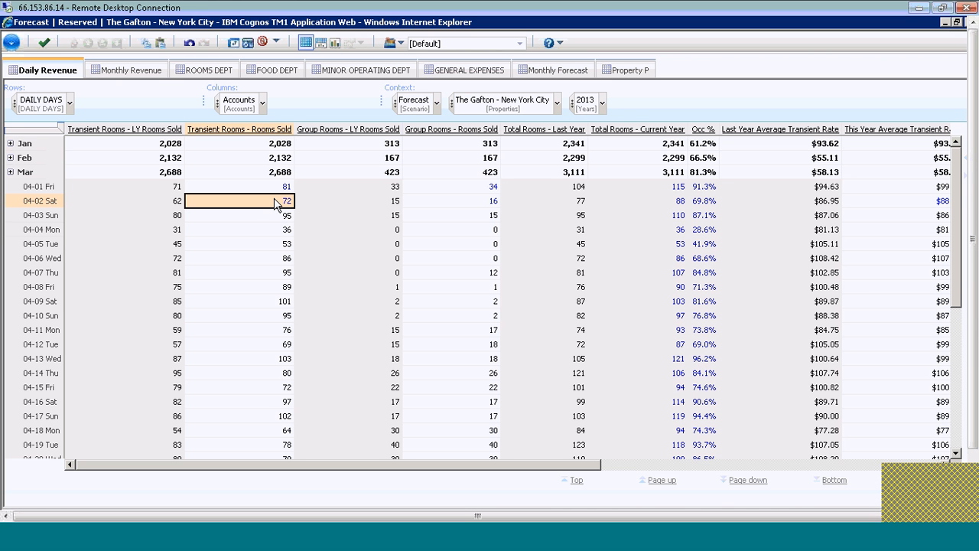
pyautogui.moveTo(456, 189)
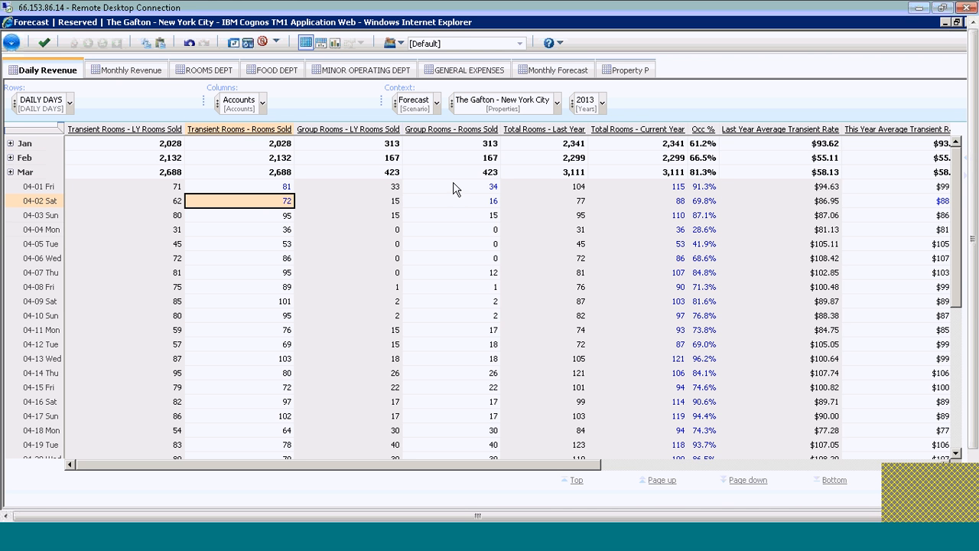
# - Inspect 04-02 group rooms sold and this year's transient rate, then move to the Monthly Forecast sheet
pyautogui.click(450, 200)
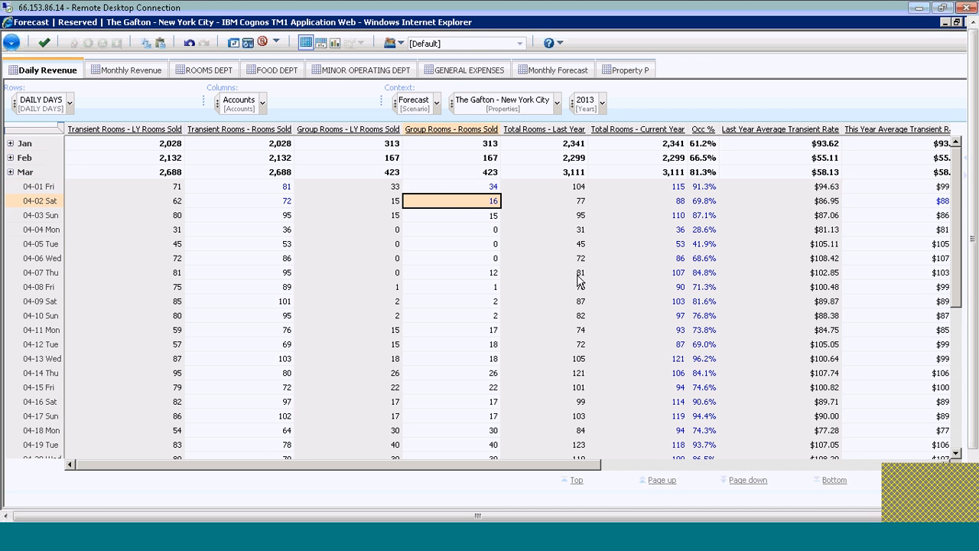
pyautogui.moveTo(681, 202)
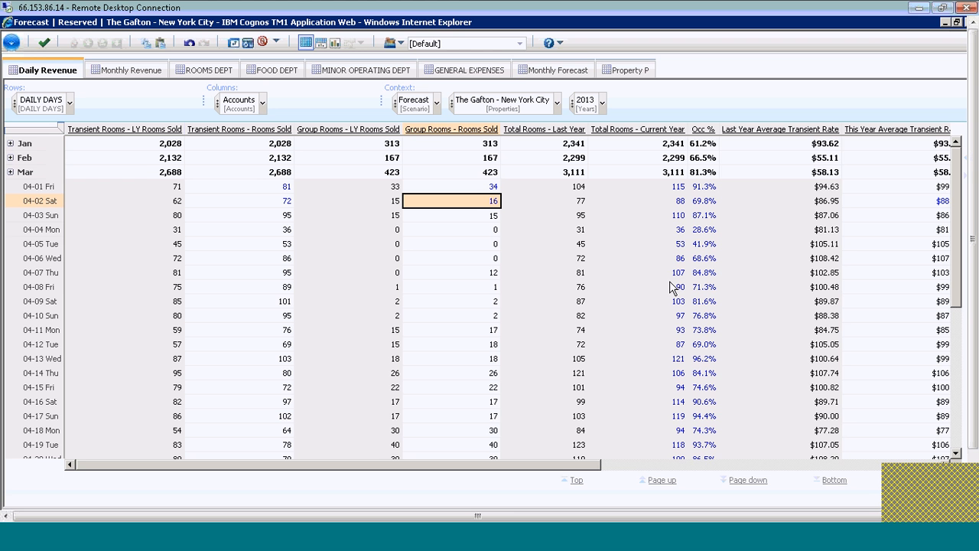
pyautogui.moveTo(597, 465)
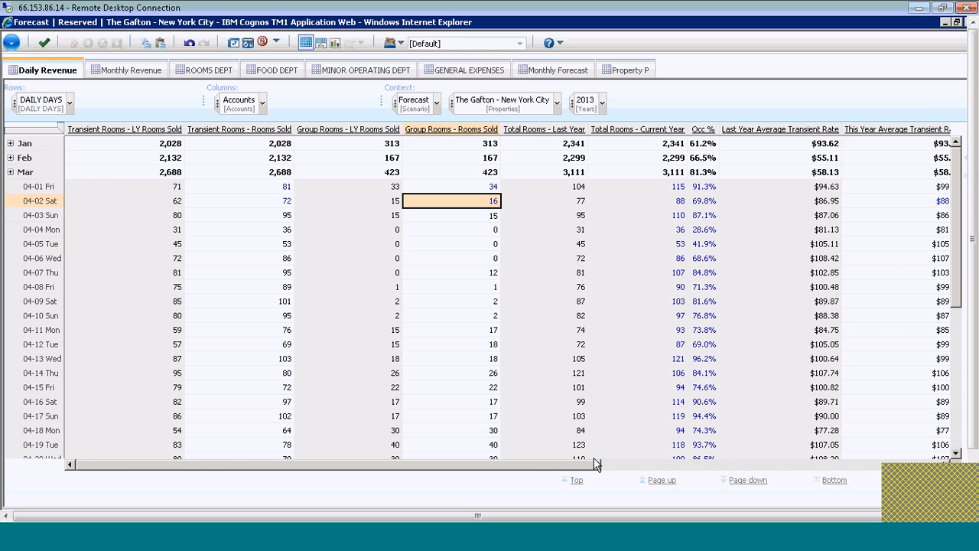
pyautogui.hscroll(3)
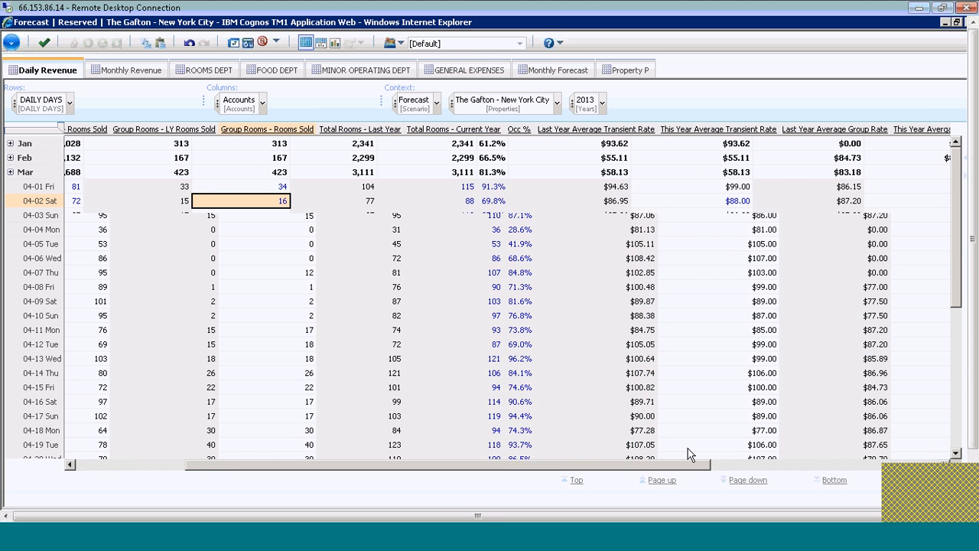
pyautogui.hscroll(3)
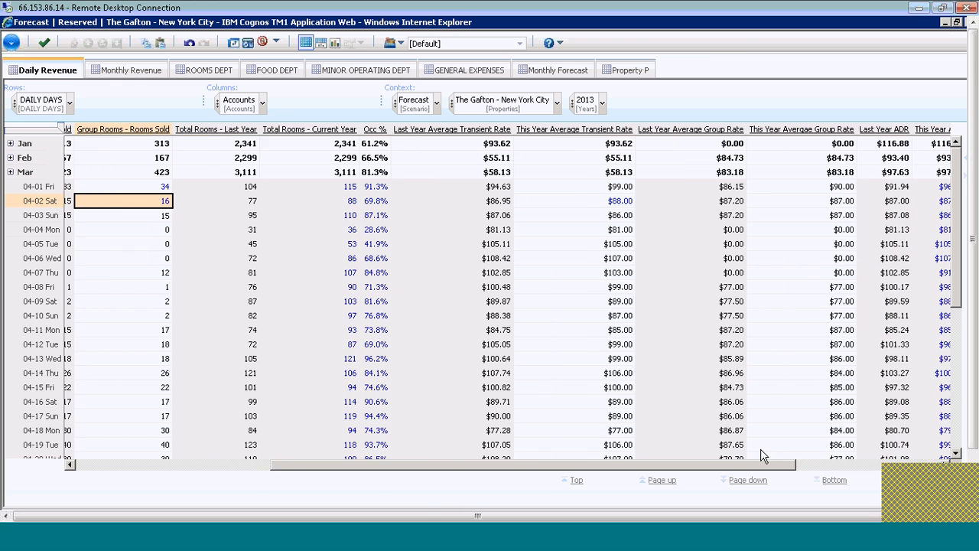
pyautogui.click(601, 201)
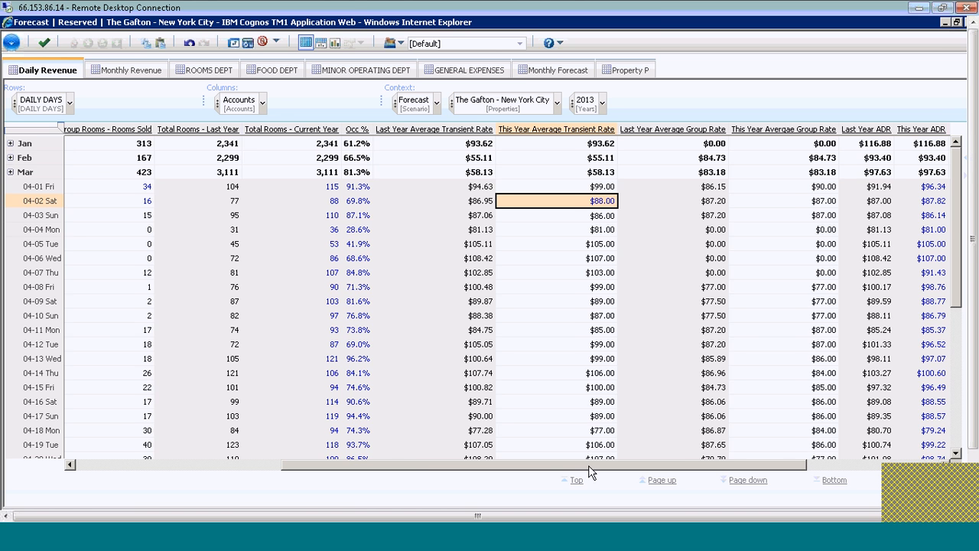
pyautogui.hscroll(3)
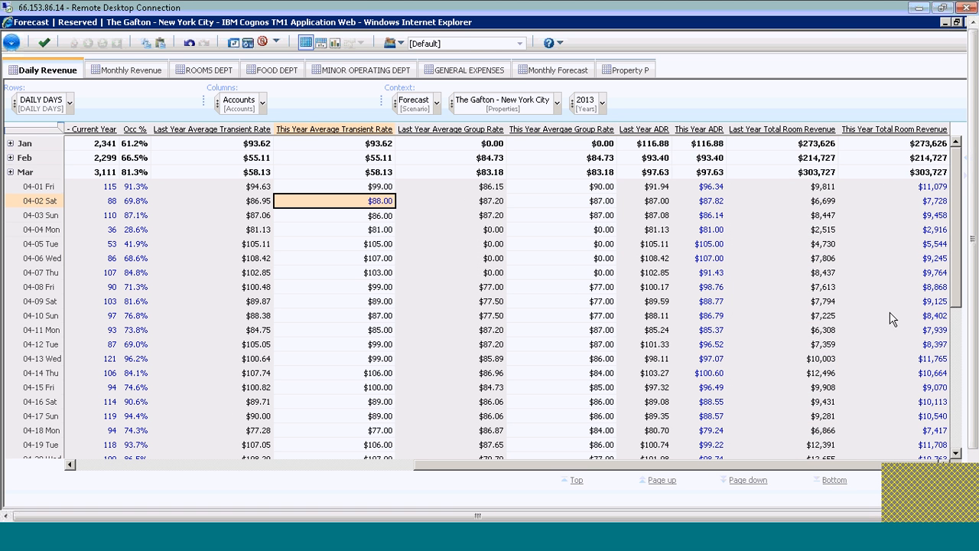
pyautogui.moveTo(912, 276)
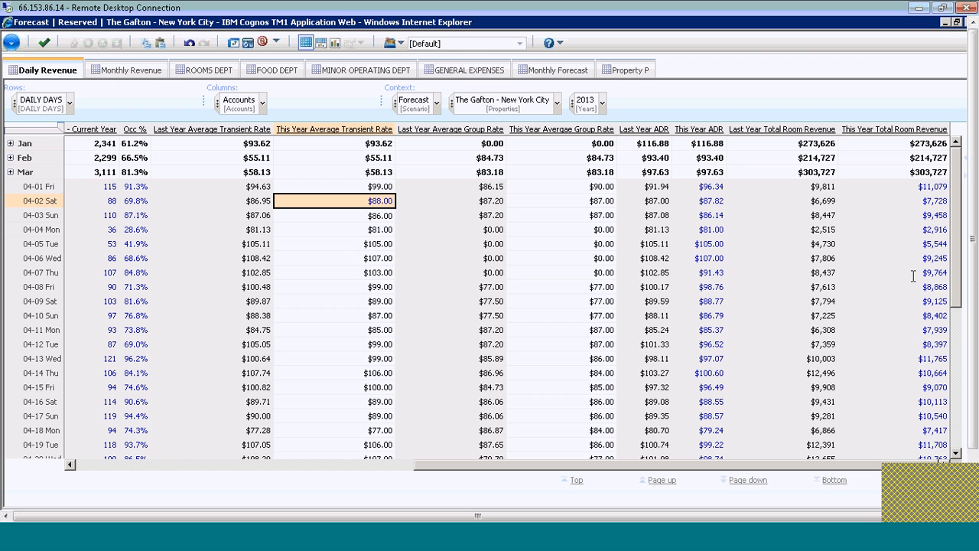
pyautogui.moveTo(915, 212)
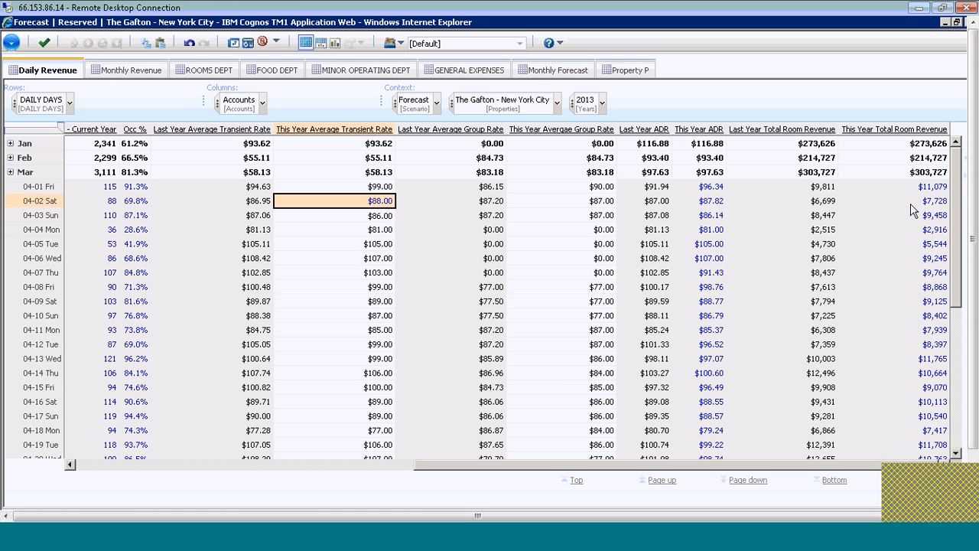
pyautogui.moveTo(894, 290)
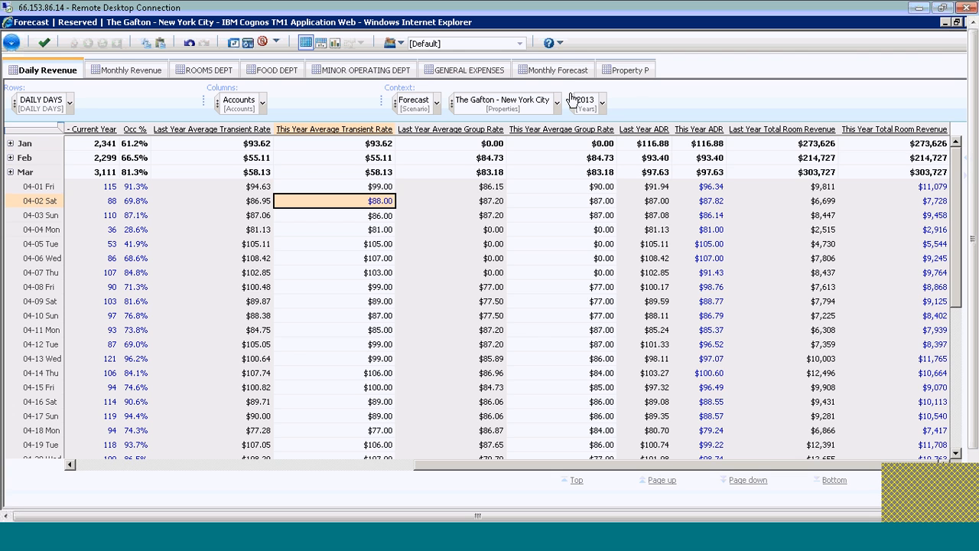
pyautogui.click(554, 68)
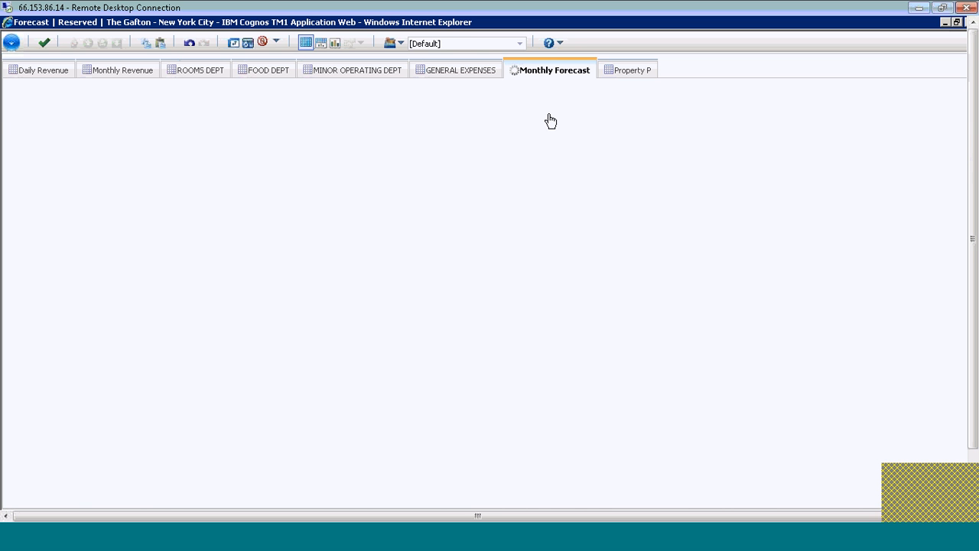
# - Load the Monthly Forecast and check The Gafton's Total Year Net Income cell
pyautogui.click(554, 70)
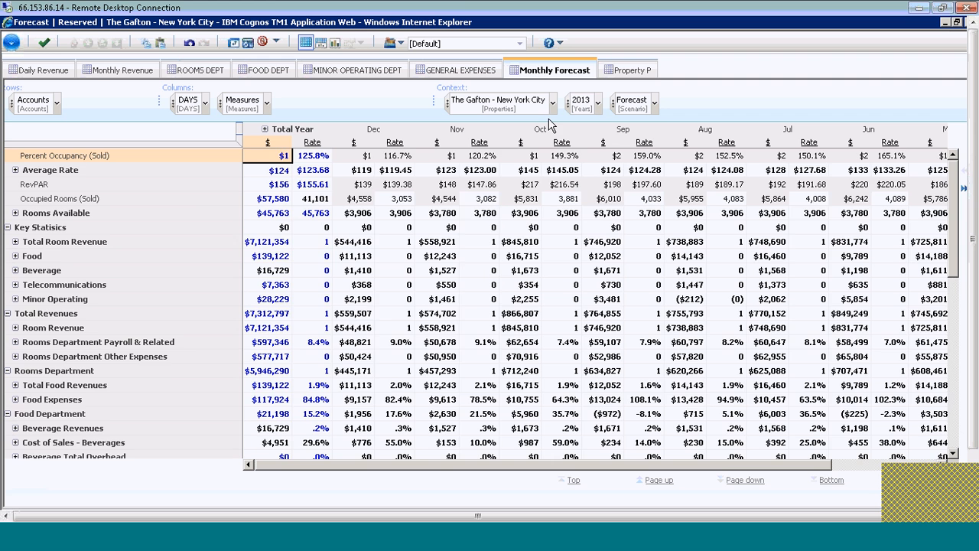
pyautogui.scroll(-3)
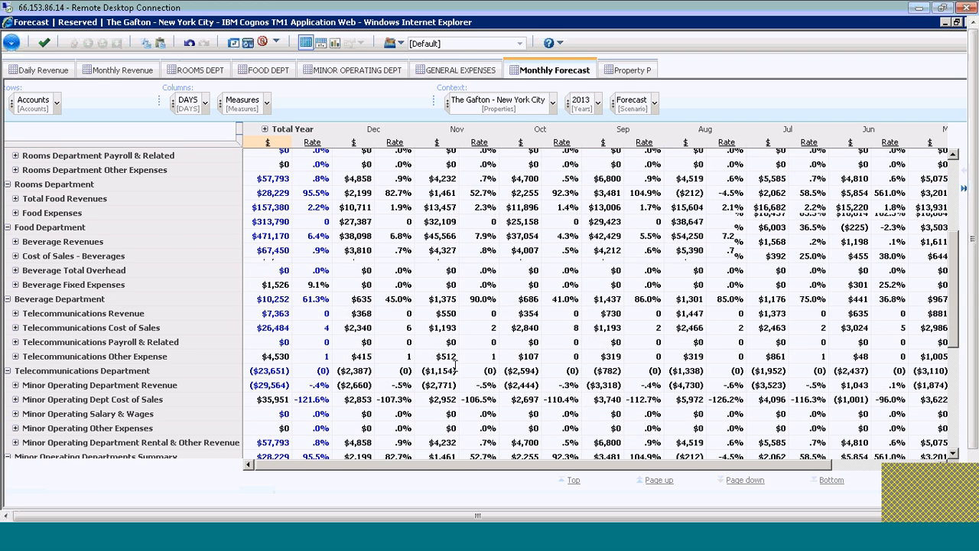
pyautogui.scroll(-3)
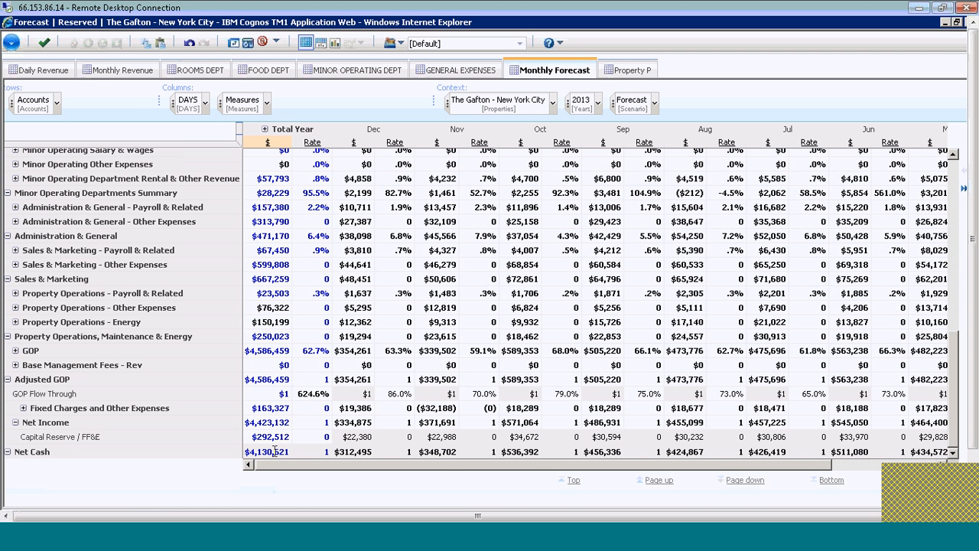
pyautogui.click(267, 422)
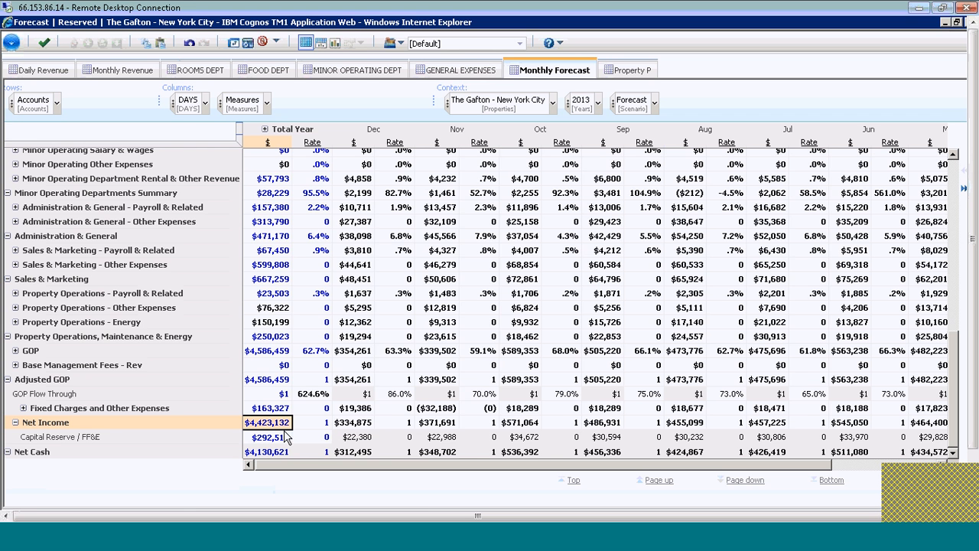
pyautogui.moveTo(631, 471)
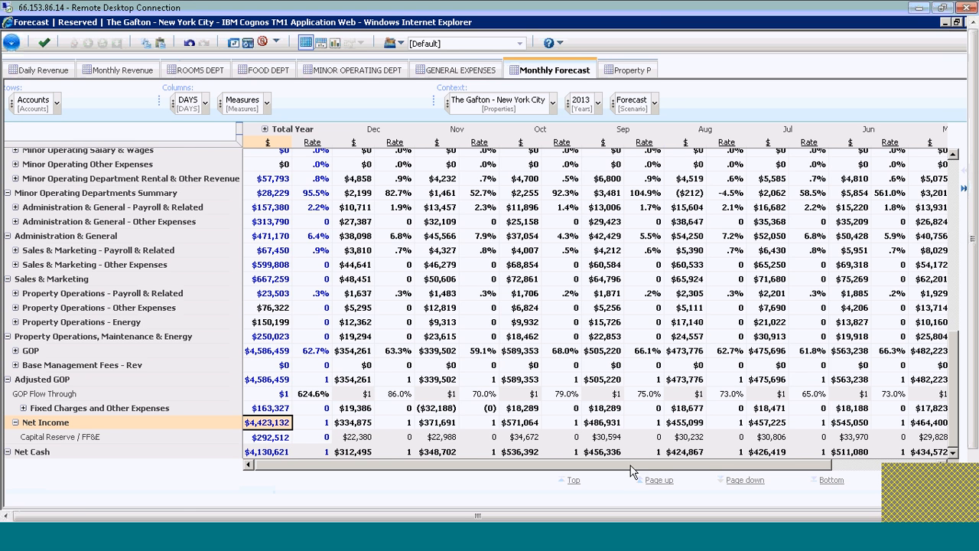
# - Check April's Adjusted GOP figure in the Monthly Forecast, then return to the left columns
pyautogui.hscroll(3)
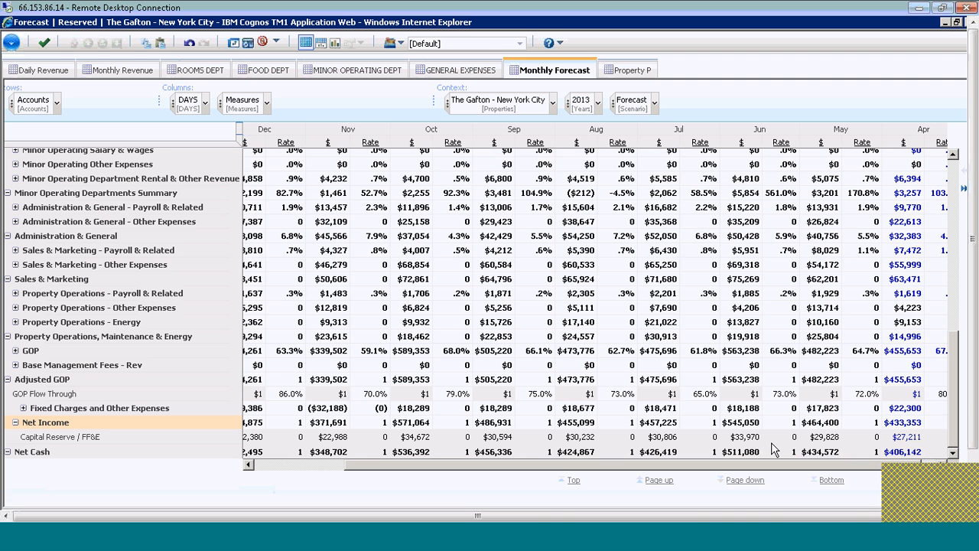
pyautogui.moveTo(796, 429)
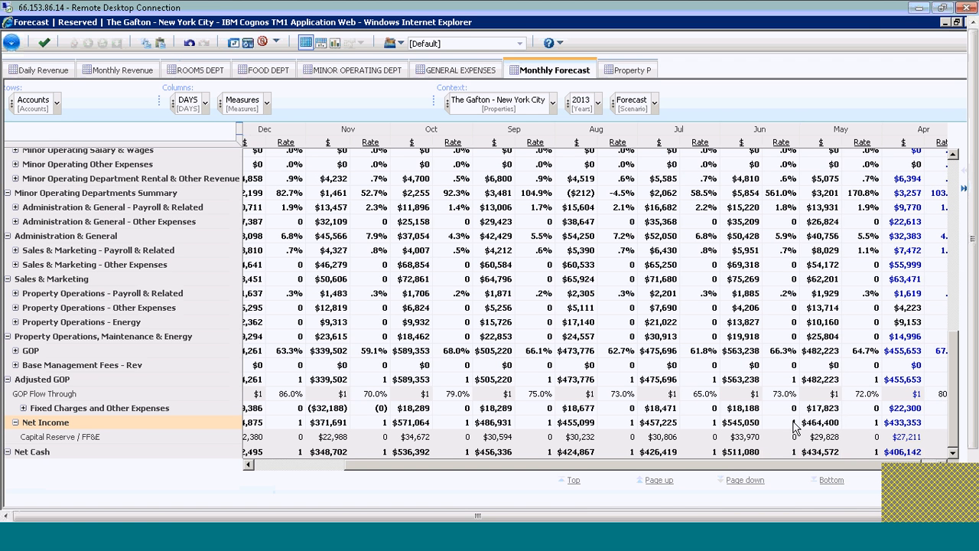
pyautogui.click(903, 422)
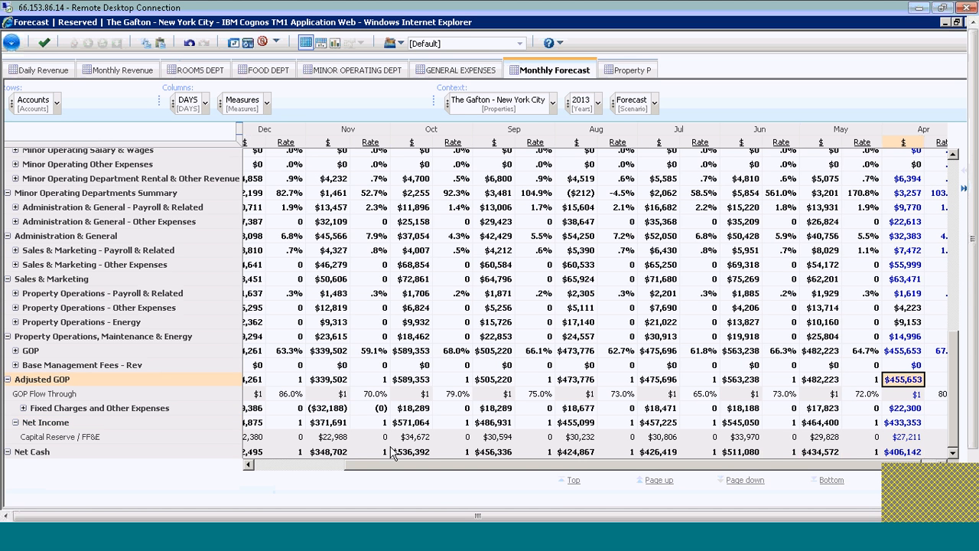
pyautogui.hscroll(-3)
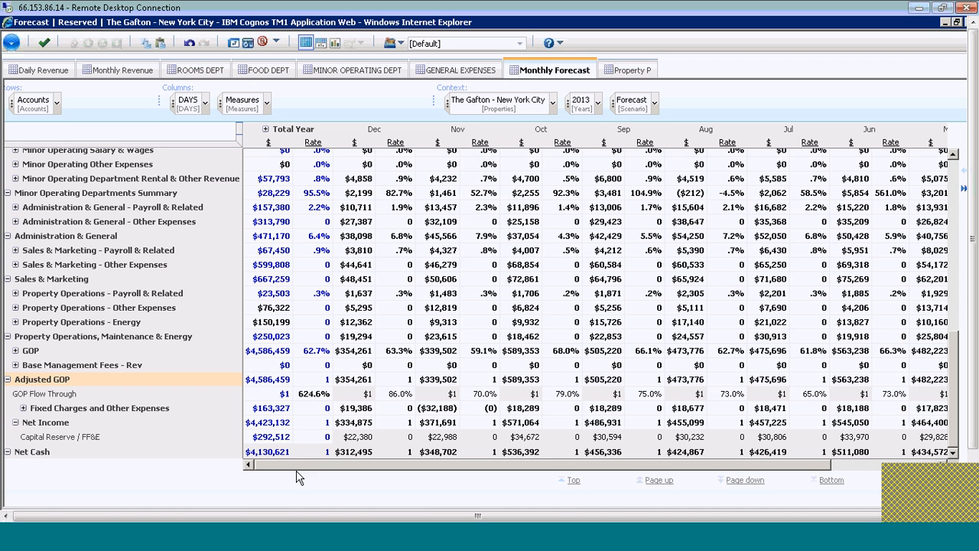
pyautogui.moveTo(682, 364)
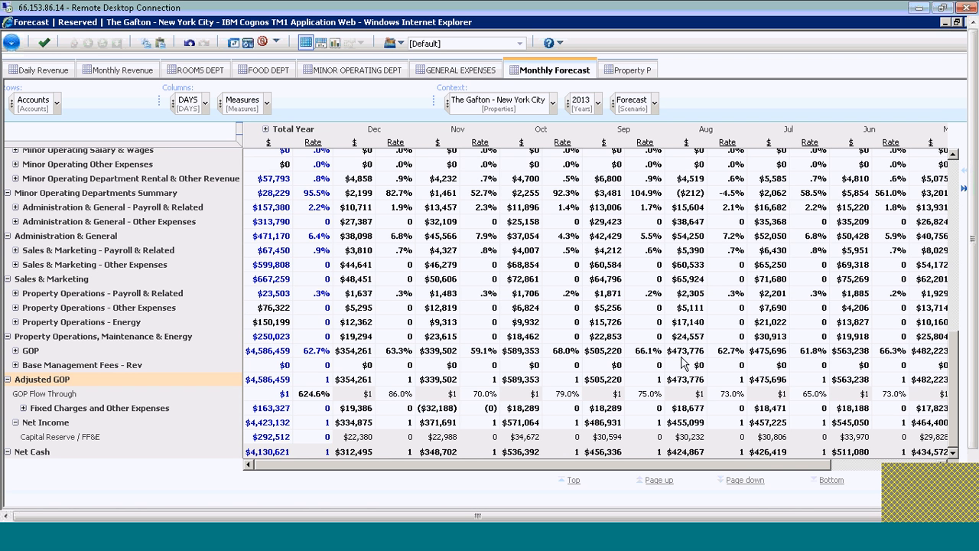
pyautogui.moveTo(237, 64)
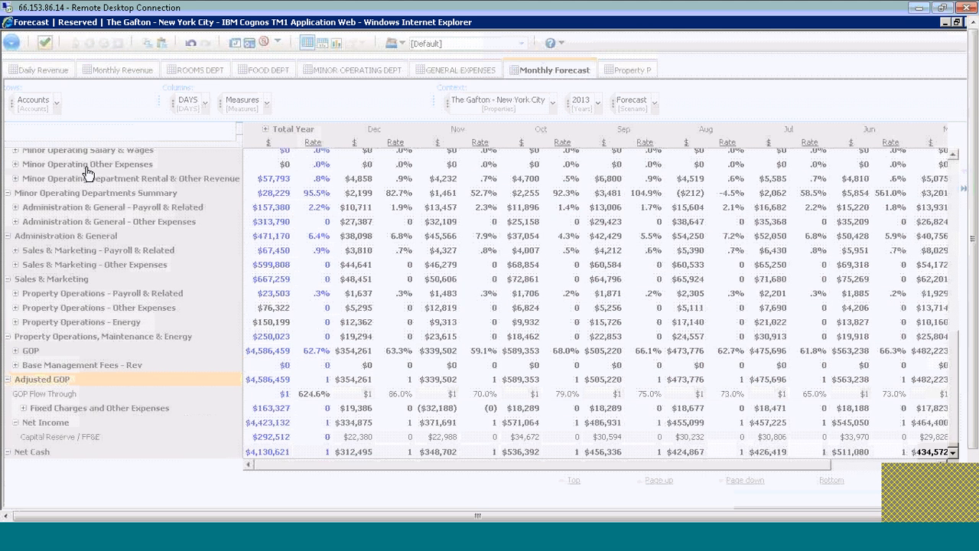
# - Bring the April column with Adjusted GOP $455,653 into view on Monthly Forecast
pyautogui.click(554, 70)
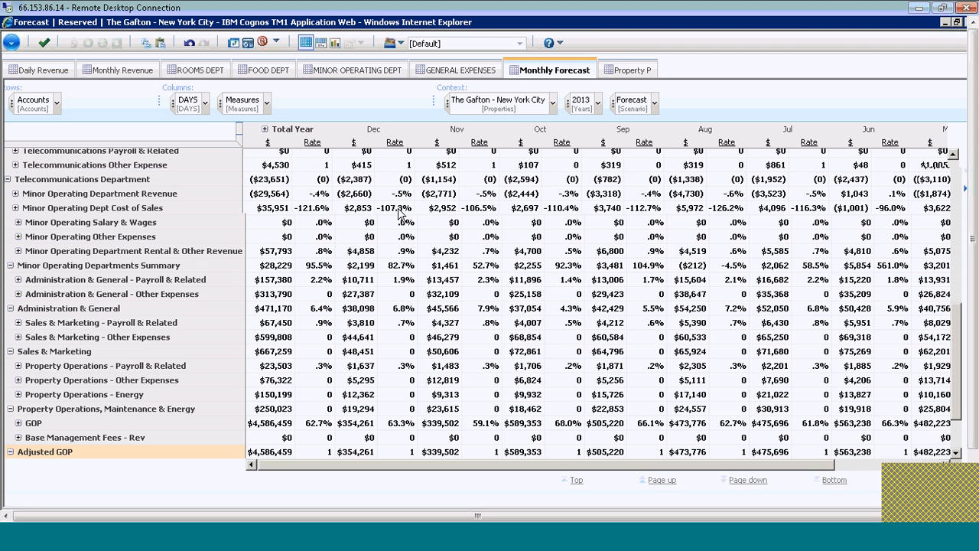
pyautogui.hscroll(3)
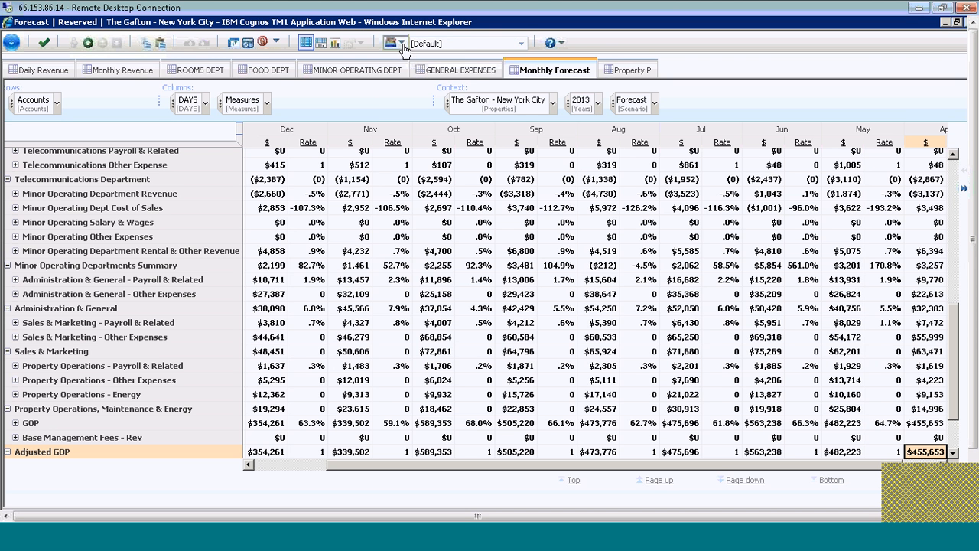
pyautogui.moveTo(419, 146)
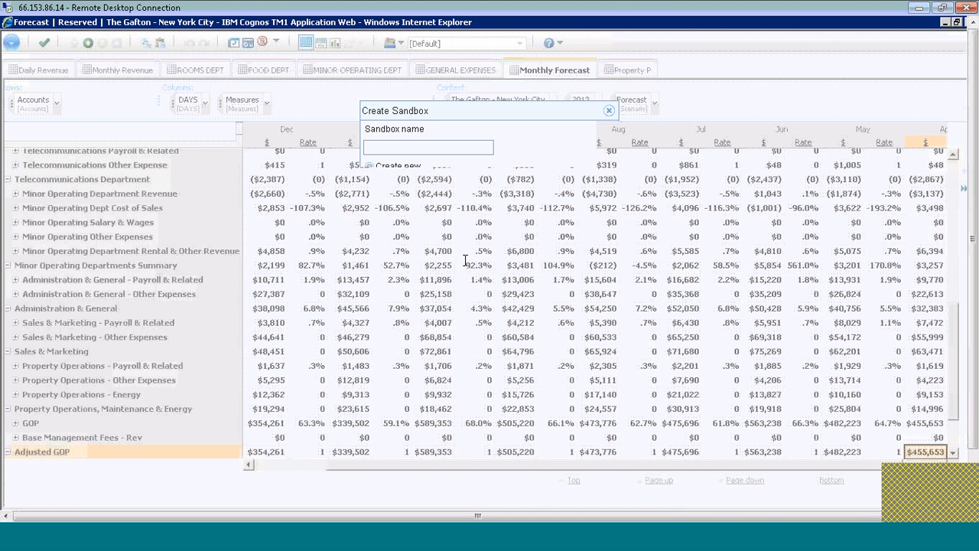
# - Name the new sandbox 'Adjust Group Rates' and confirm its creation
pyautogui.write('A')
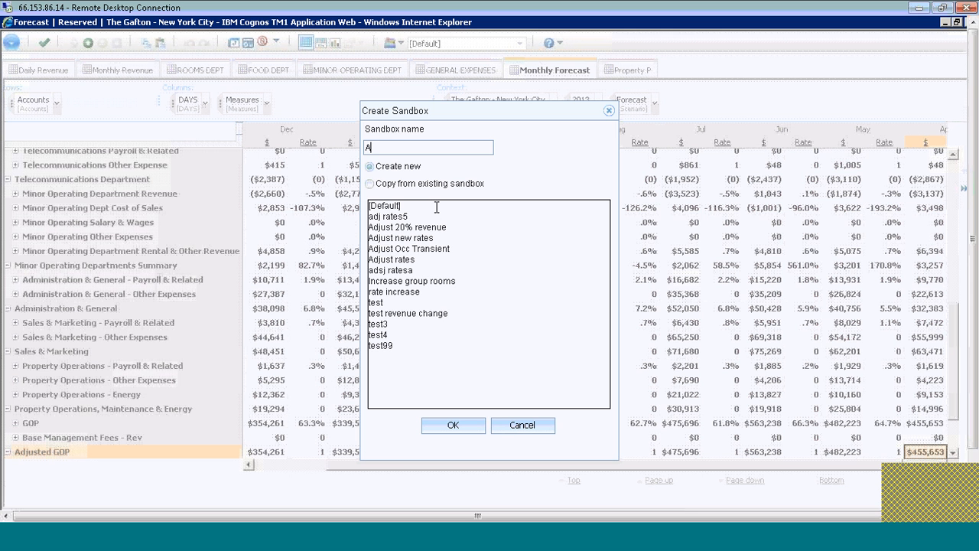
pyautogui.write('djust G')
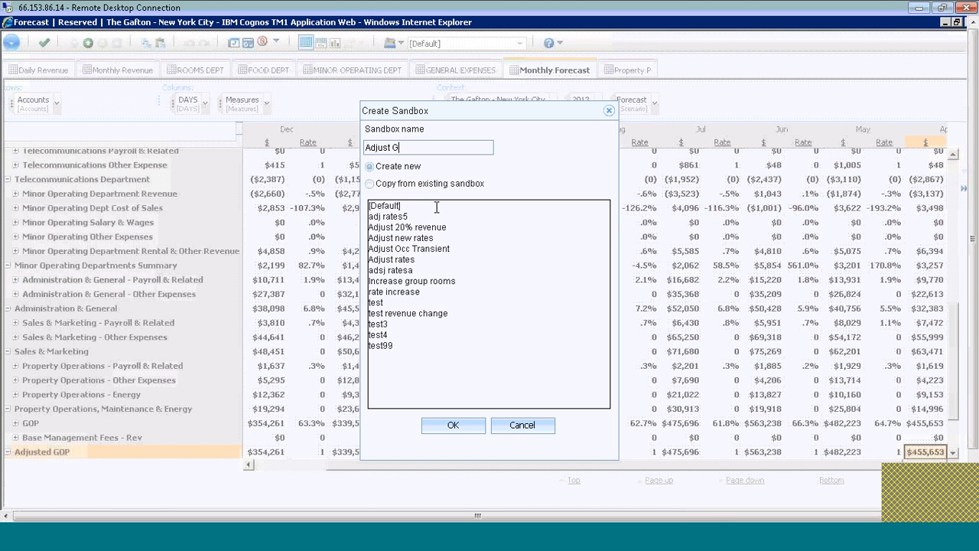
pyautogui.write('roup Rates')
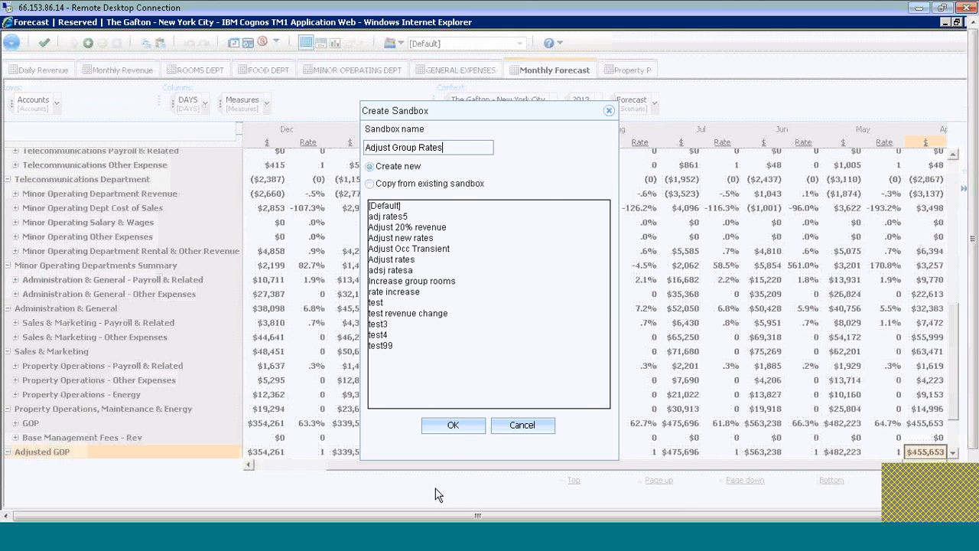
pyautogui.click(453, 426)
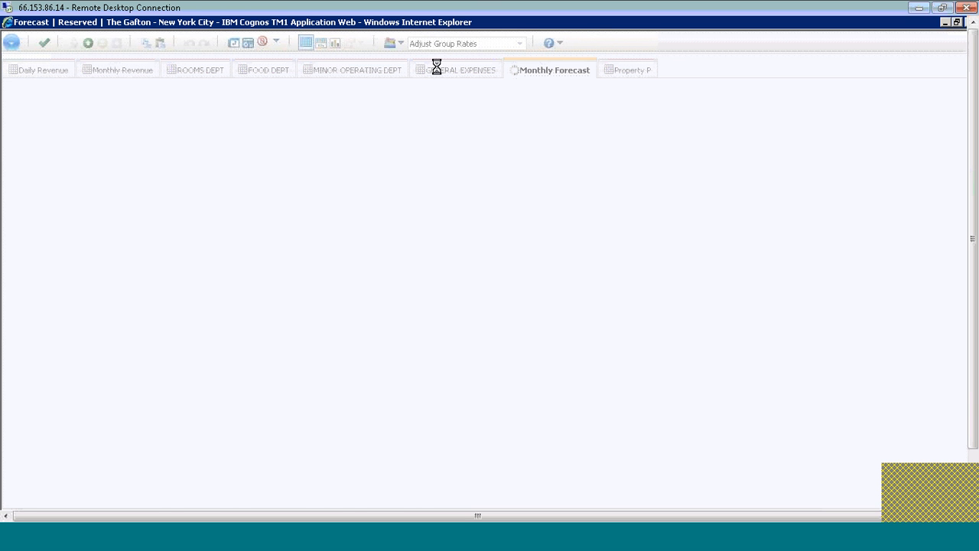
# - Let Monthly Forecast reload under the Adjust Group Rates sandbox, April Adjusted GOP $455,653
pyautogui.click(554, 70)
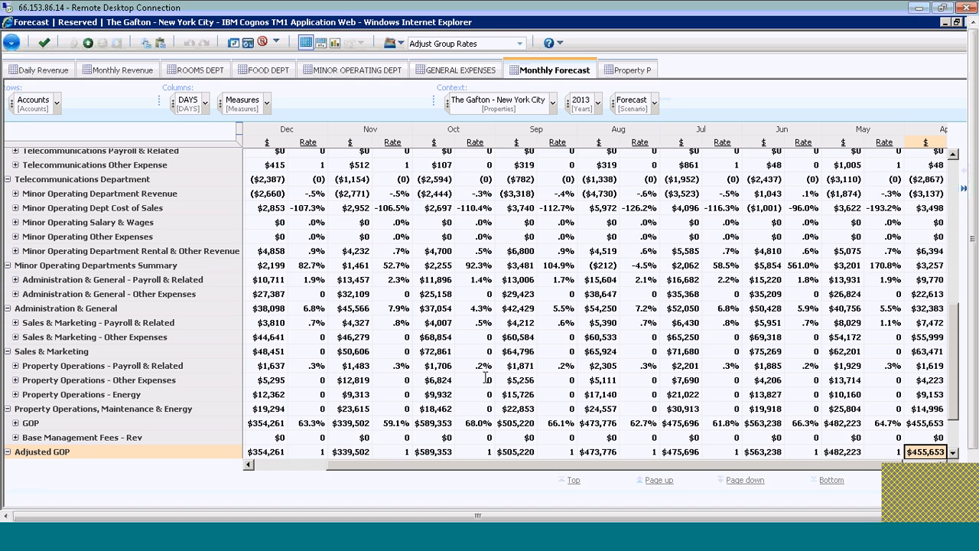
pyautogui.click(40, 69)
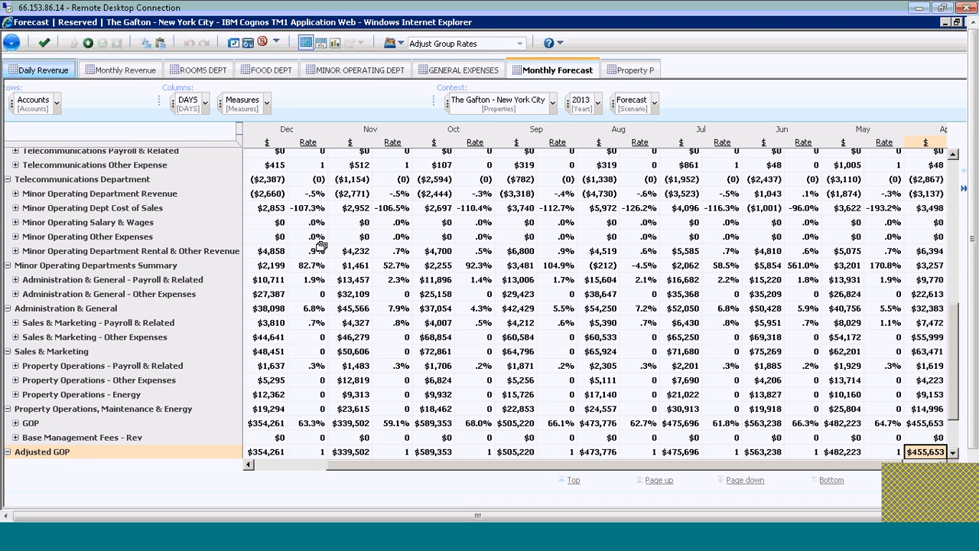
# - Switch to Daily Revenue and bring This Year Average Group Rate for April 8–19 into view
pyautogui.click(42, 71)
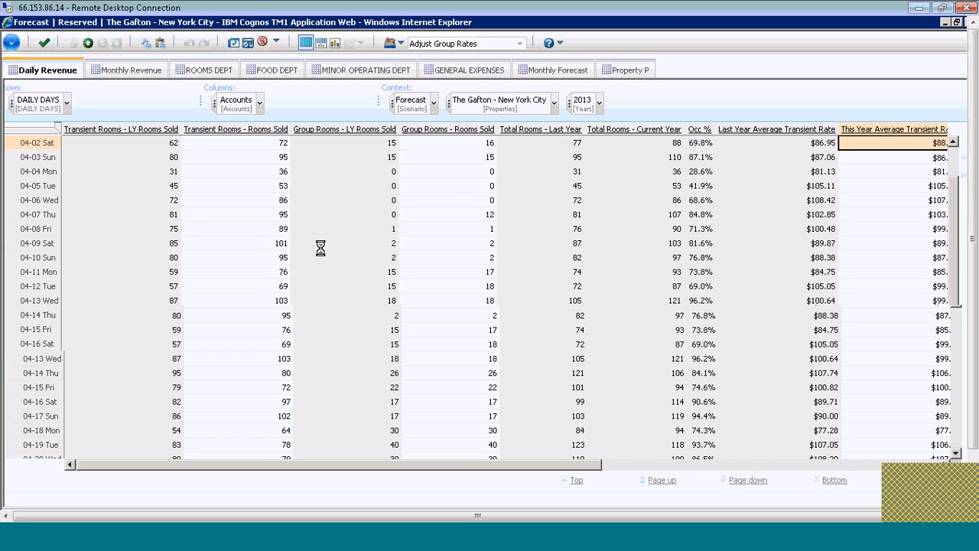
pyautogui.hscroll(3)
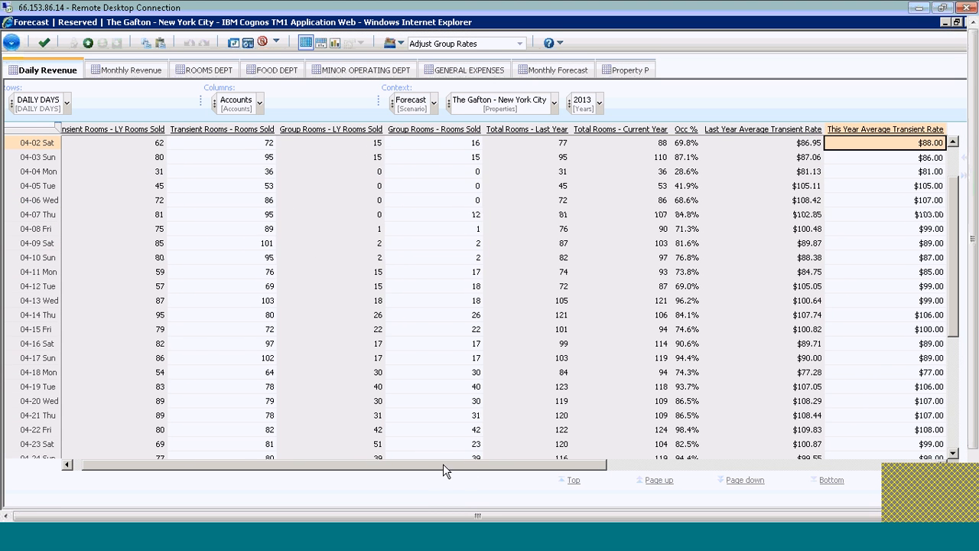
pyautogui.hscroll(3)
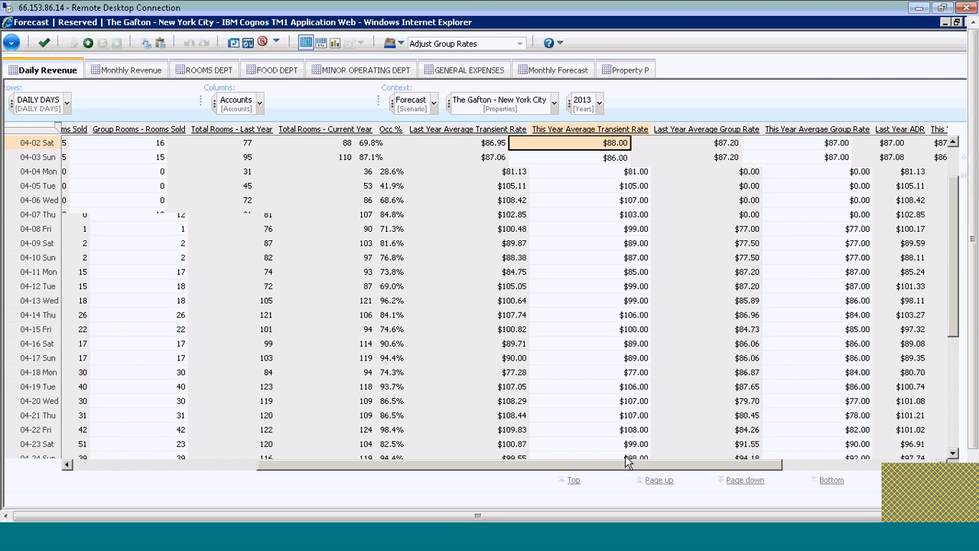
pyautogui.hscroll(3)
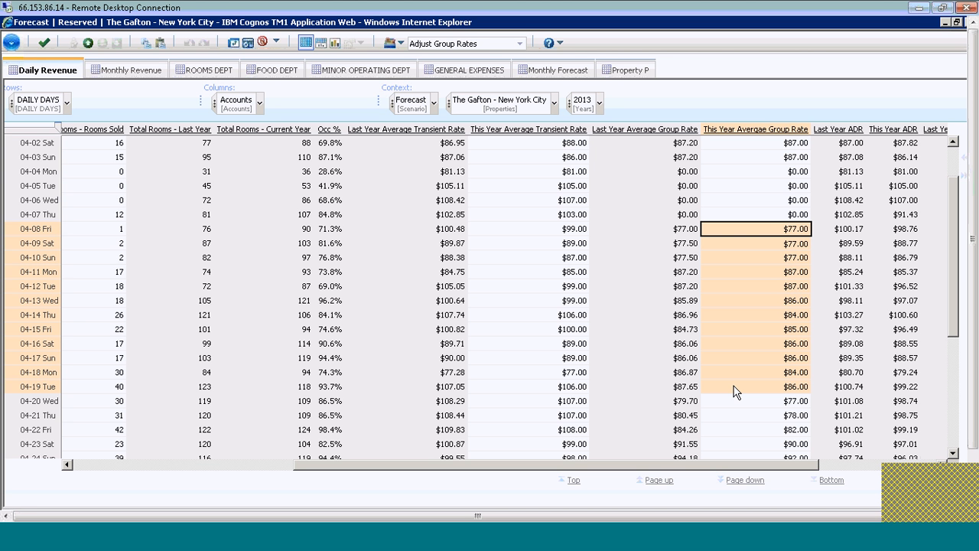
pyautogui.moveTo(758, 232)
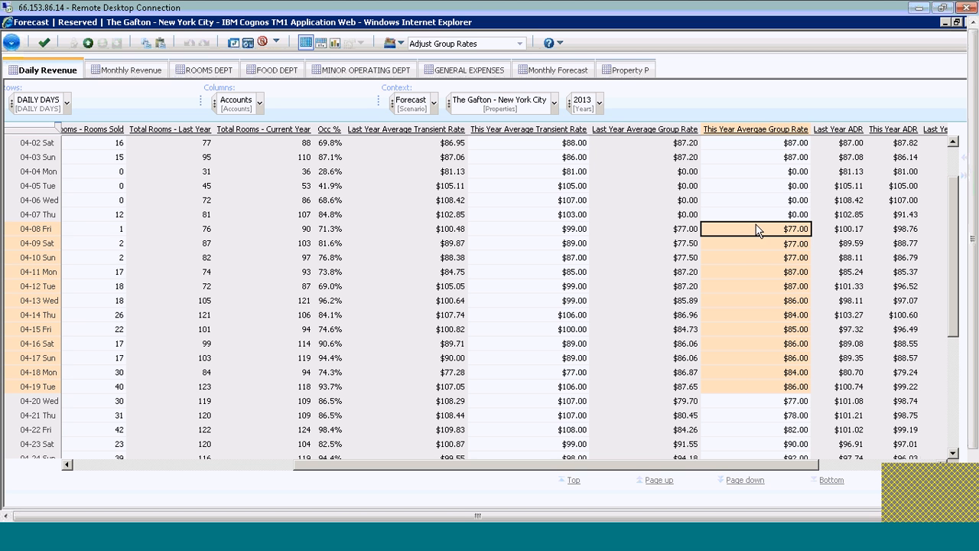
pyautogui.moveTo(753, 243)
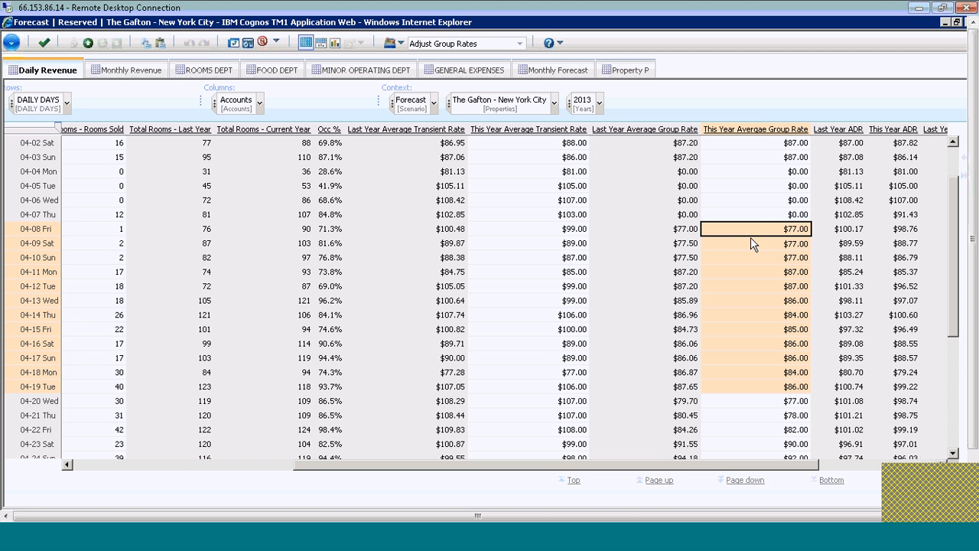
pyautogui.moveTo(759, 316)
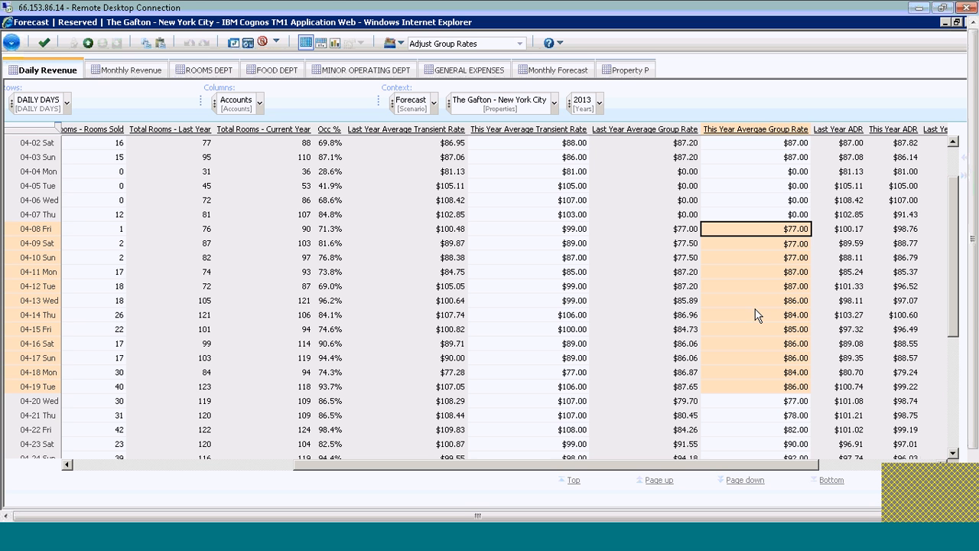
pyautogui.moveTo(750, 343)
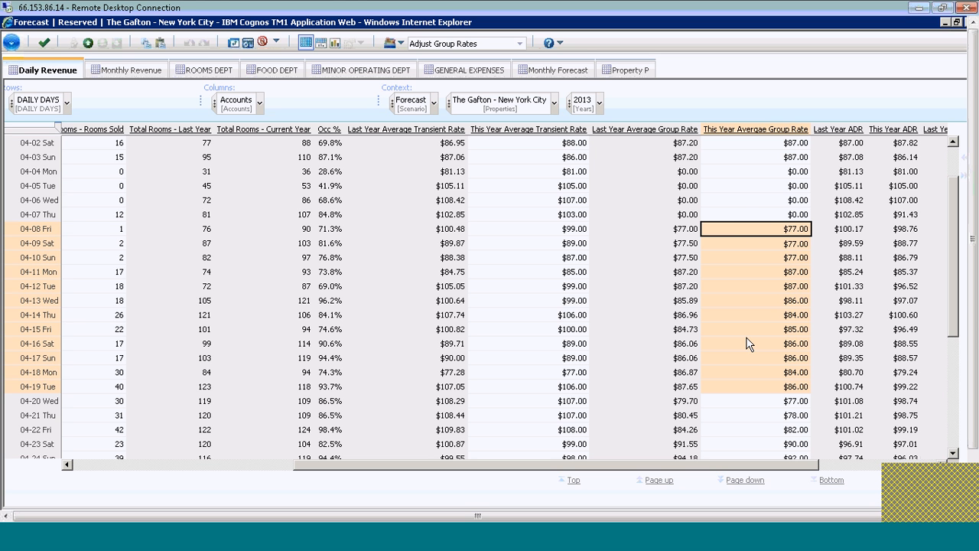
# - Apply a 20% Percent Change spread, set to Add, to the selected April group rates
pyautogui.rightClick(737, 313)
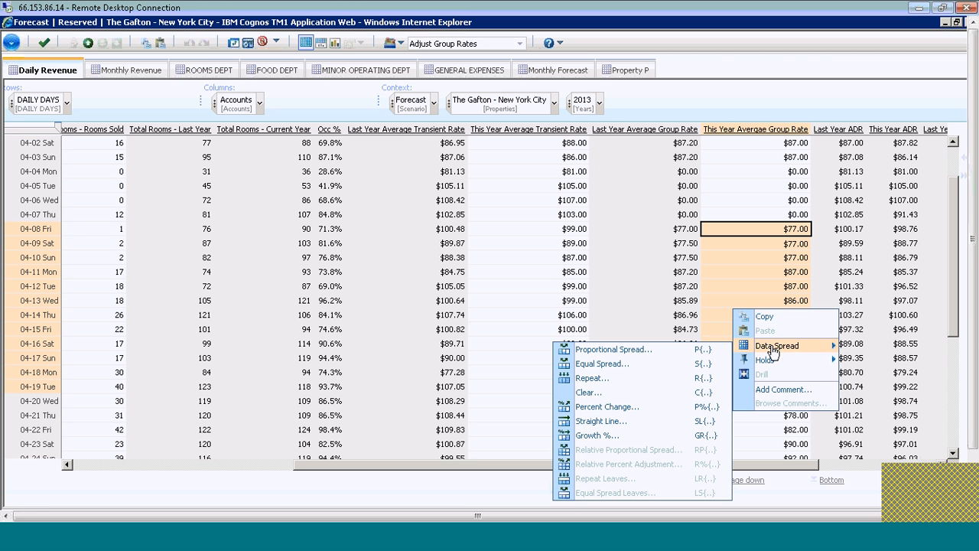
pyautogui.moveTo(606, 407)
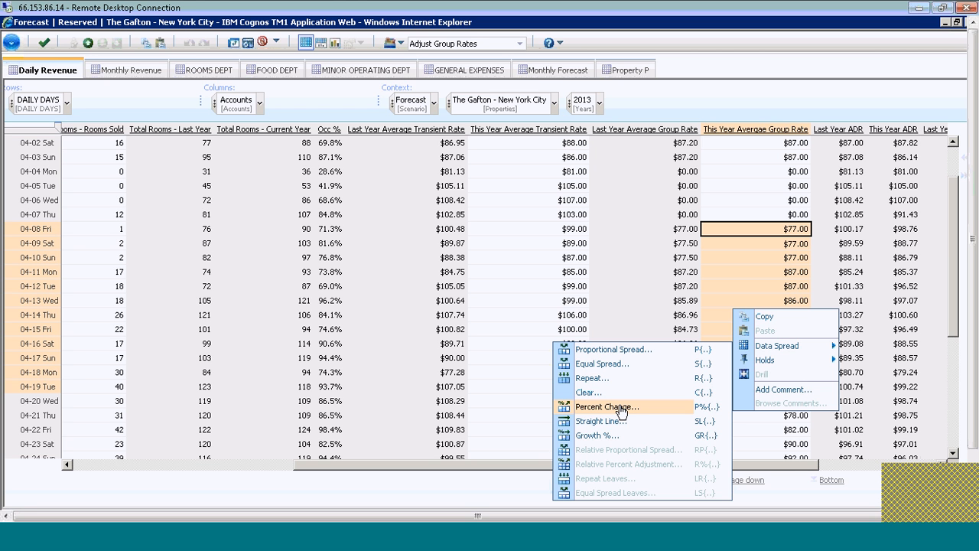
pyautogui.click(606, 407)
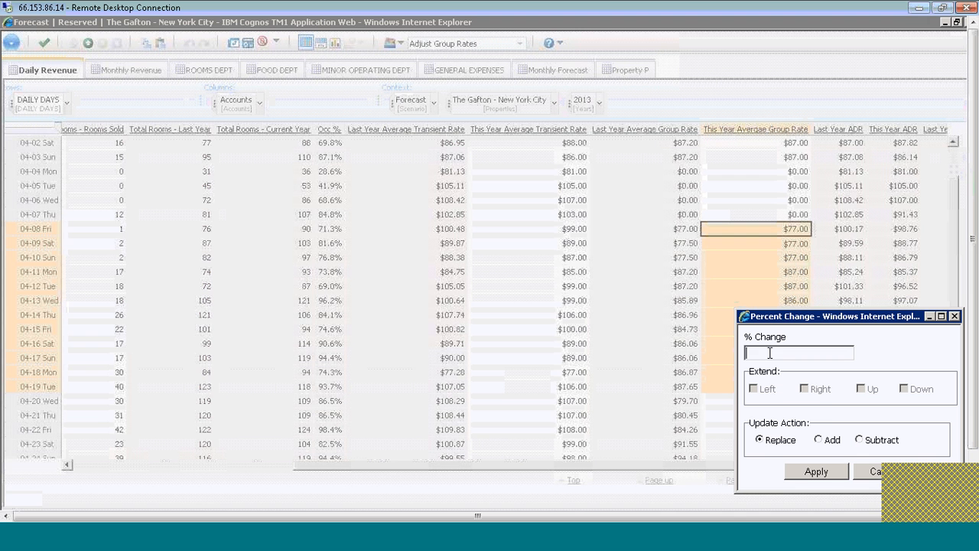
pyautogui.write('20')
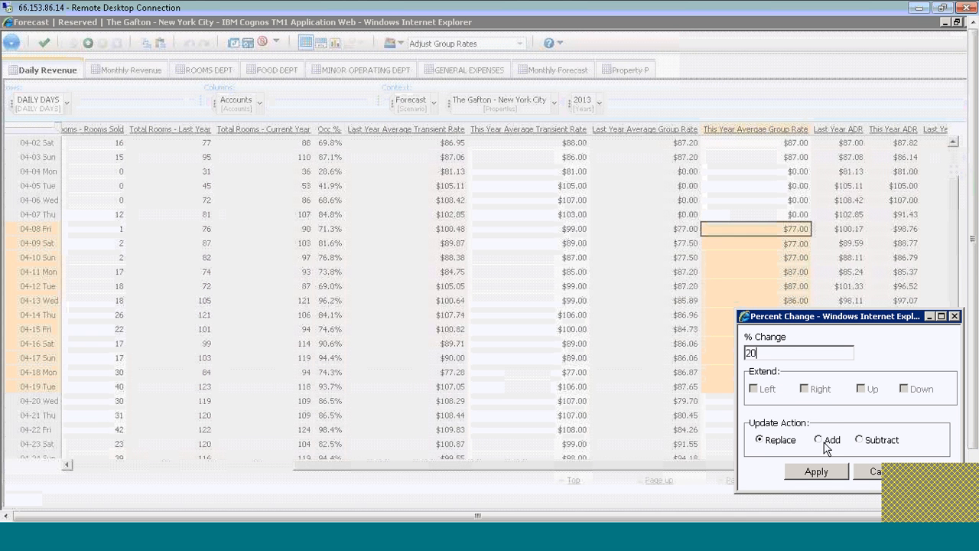
pyautogui.click(820, 440)
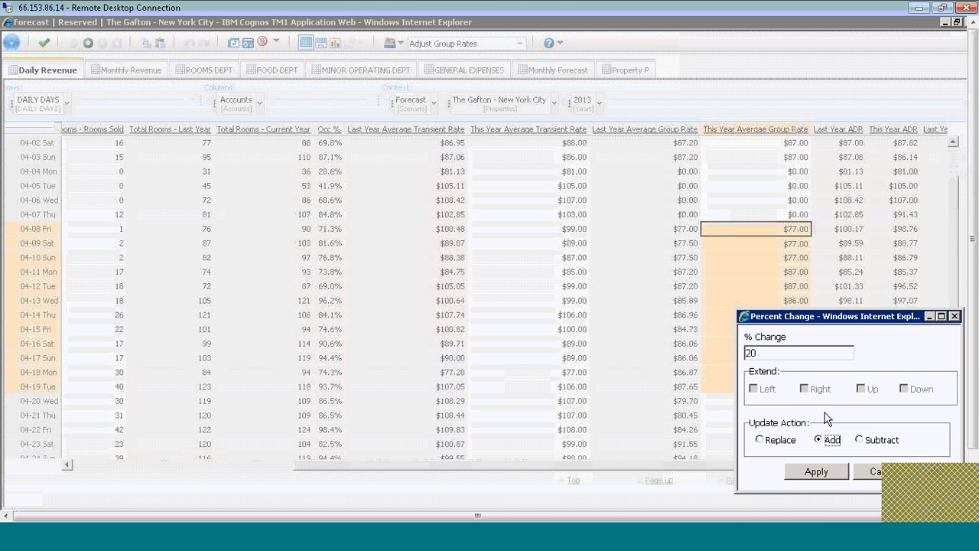
pyautogui.moveTo(814, 420)
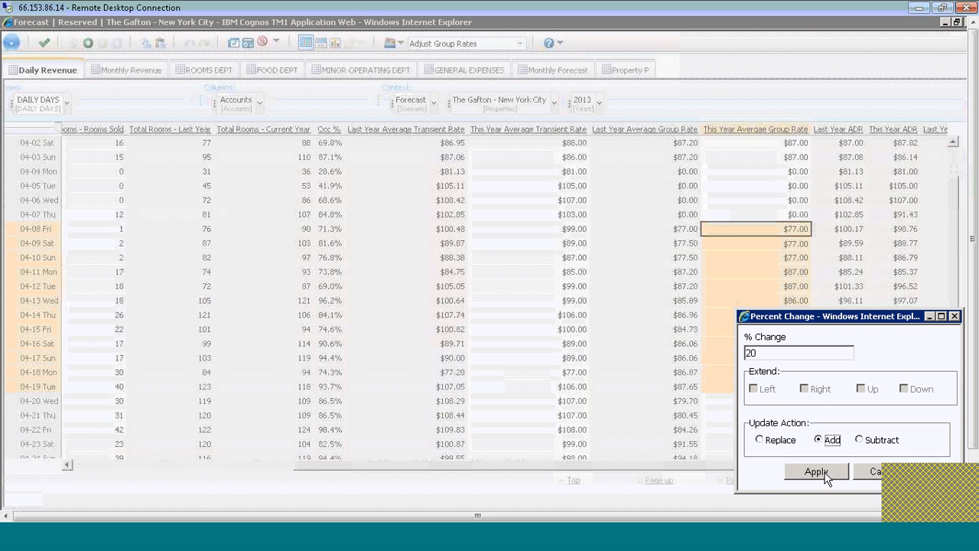
pyautogui.click(816, 471)
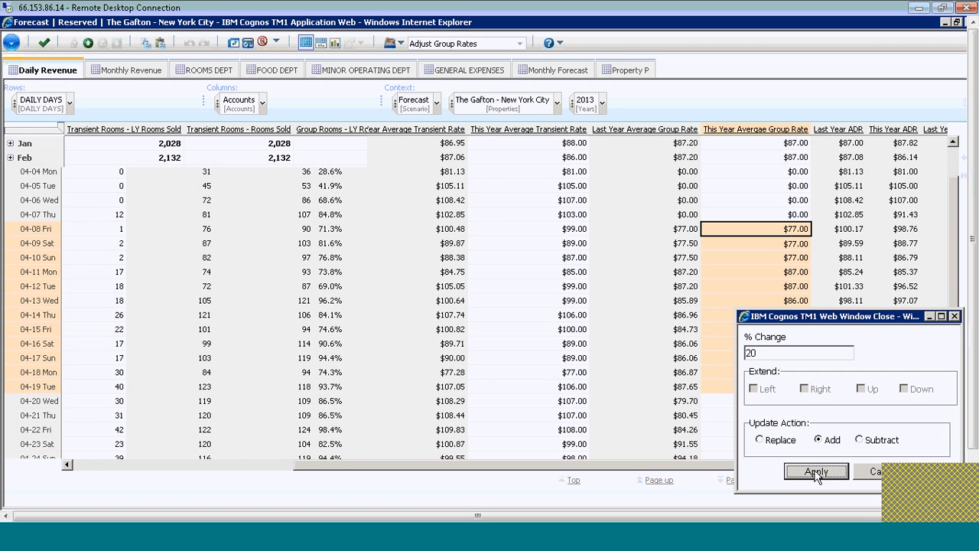
# - Close the Percent Change dialog and verify April rates such as $77.00 now read $92.40
pyautogui.click(816, 471)
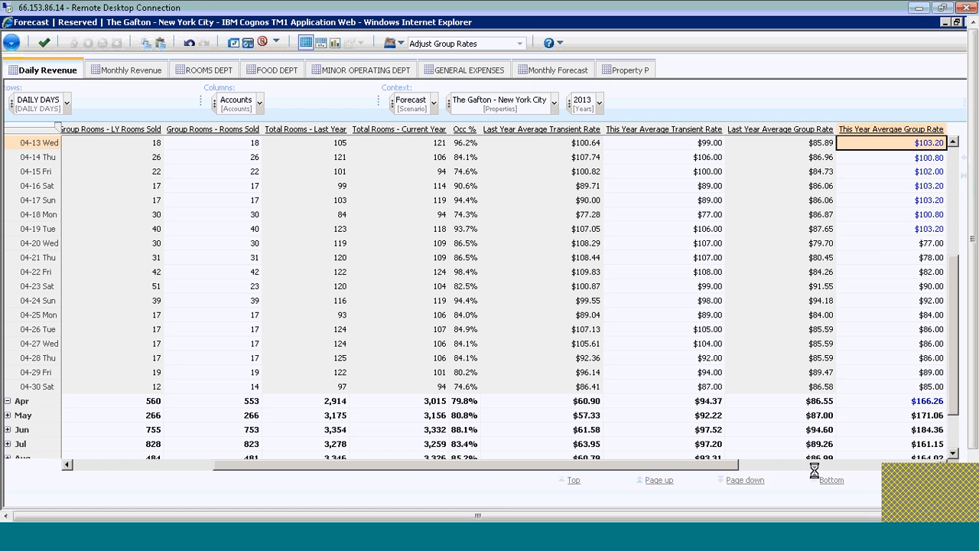
pyautogui.moveTo(814, 474)
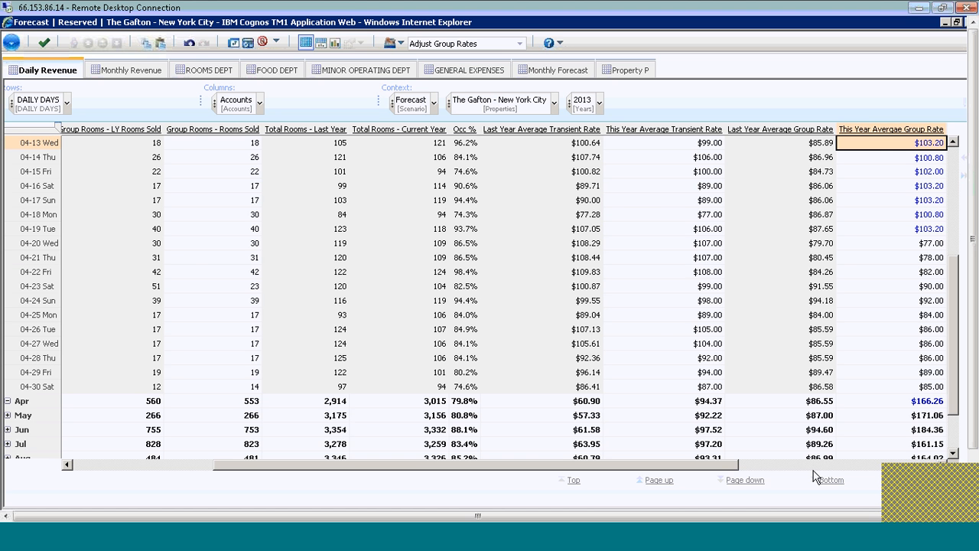
pyautogui.hscroll(3)
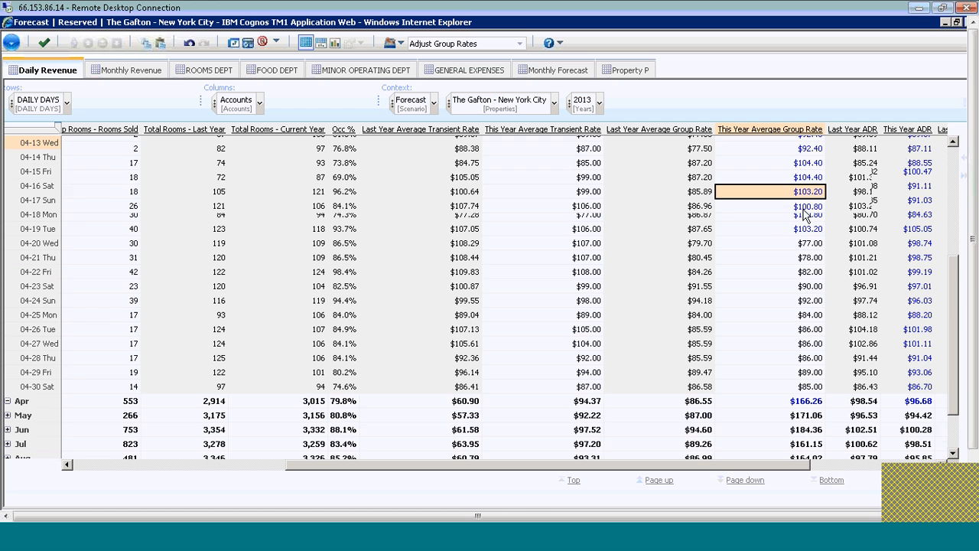
pyautogui.scroll(3)
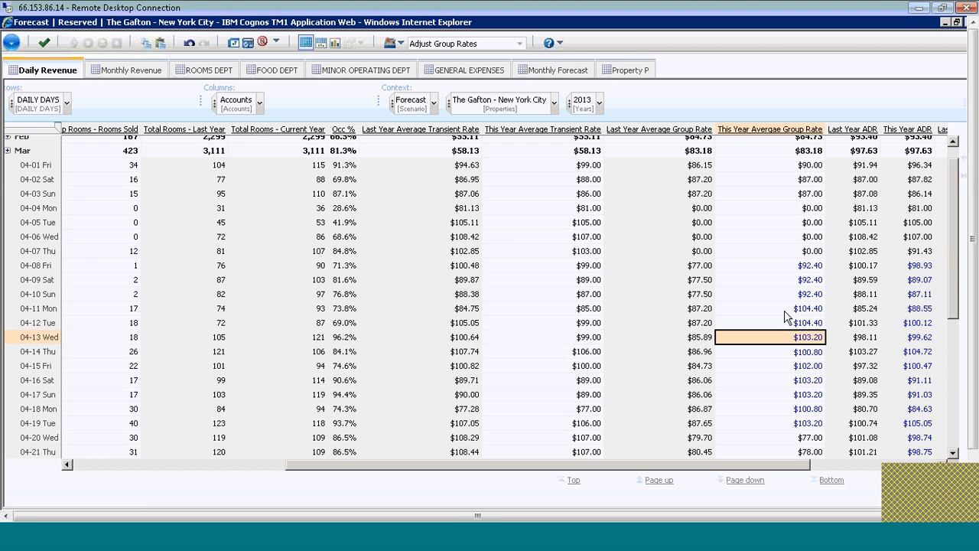
pyautogui.moveTo(802, 355)
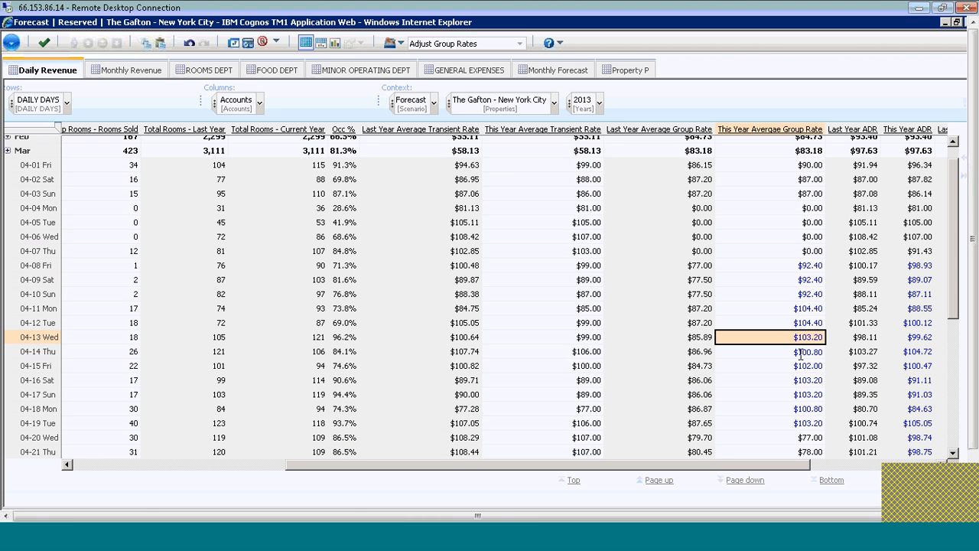
pyautogui.scroll(-3)
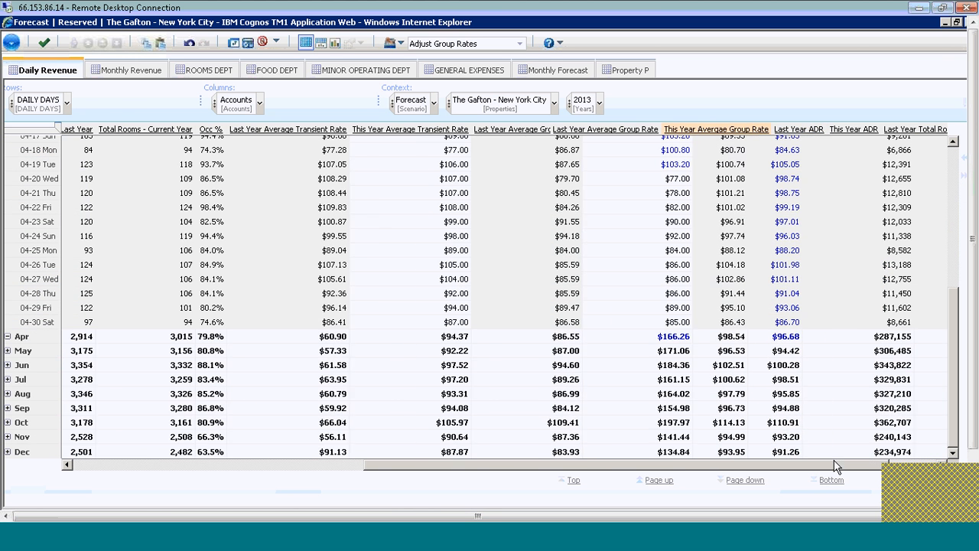
pyautogui.hscroll(3)
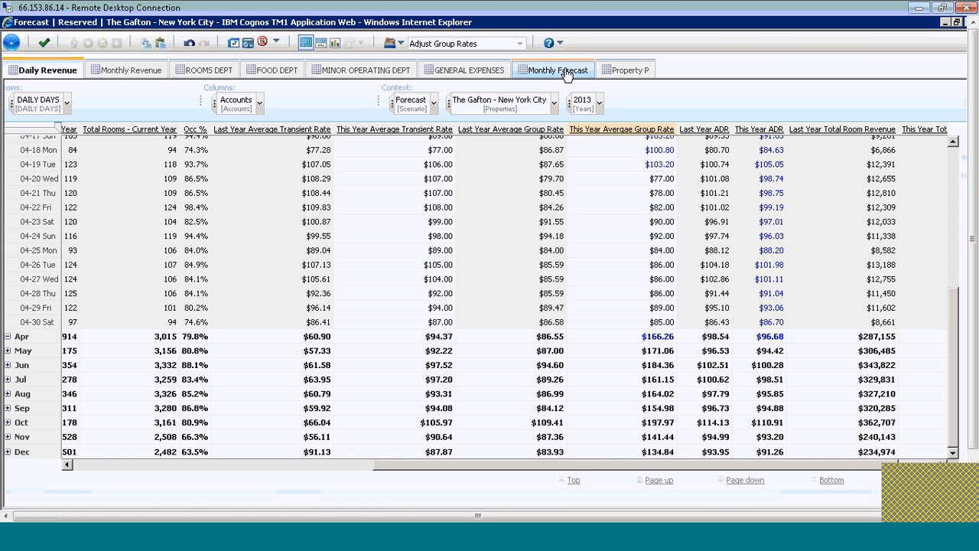
# - Return to Monthly Forecast where April Adjusted GOP reads $458,770, then list the sandboxes
pyautogui.click(554, 70)
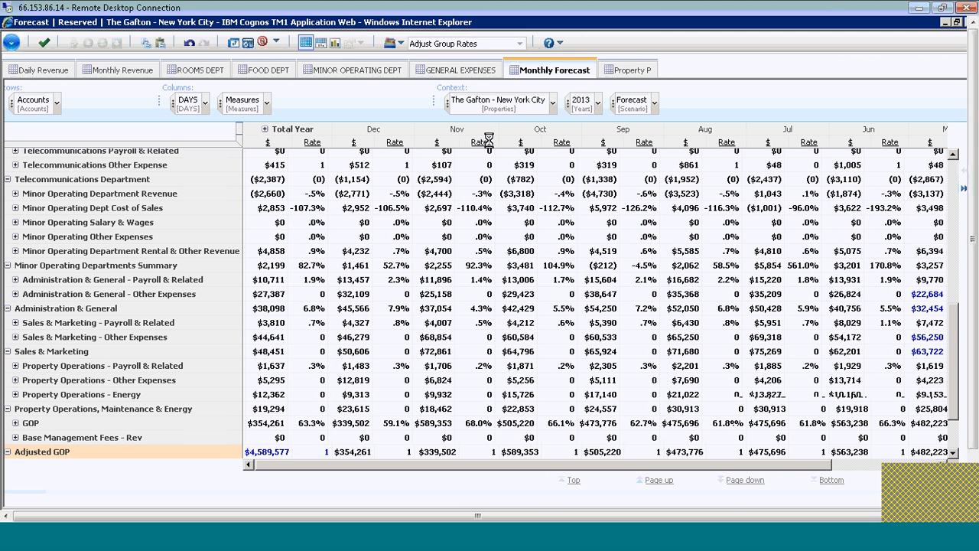
pyautogui.hscroll(3)
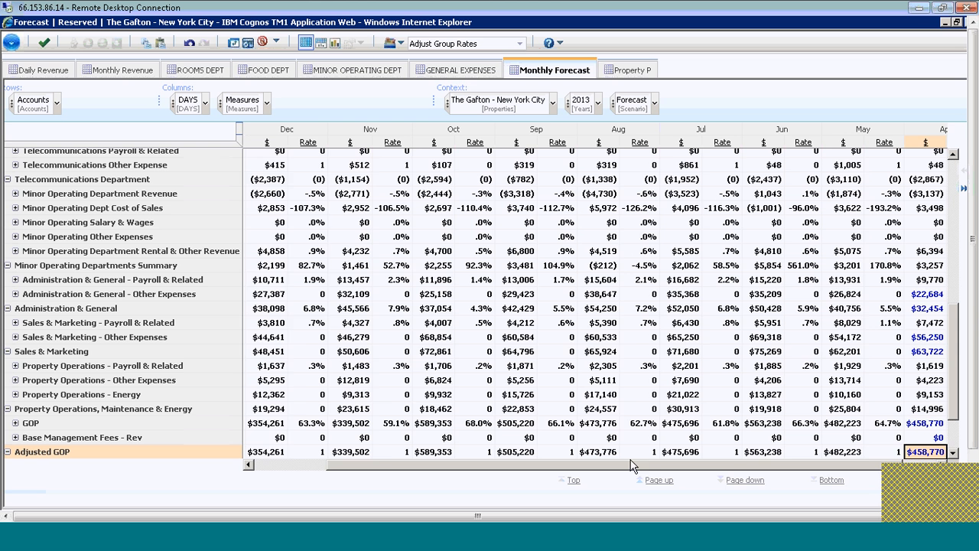
pyautogui.hscroll(3)
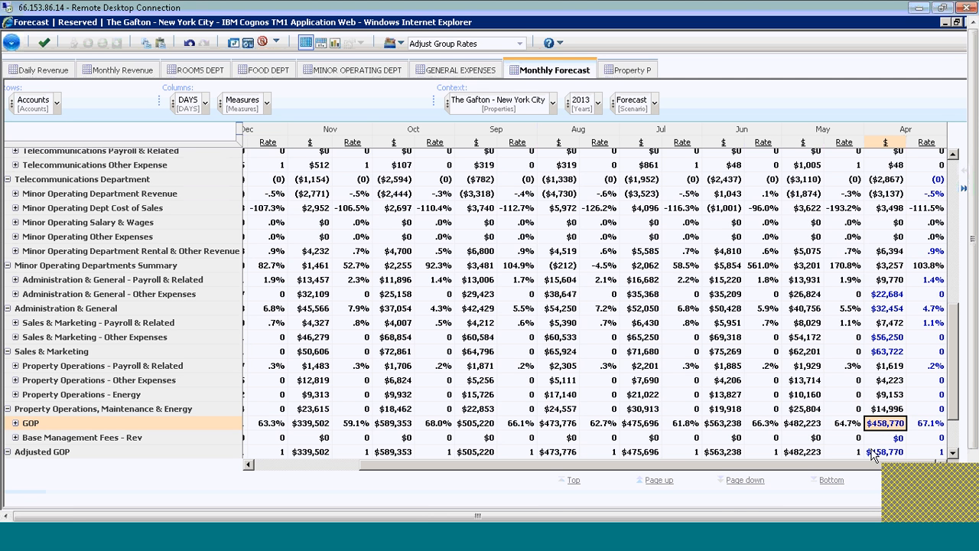
pyautogui.moveTo(872, 450)
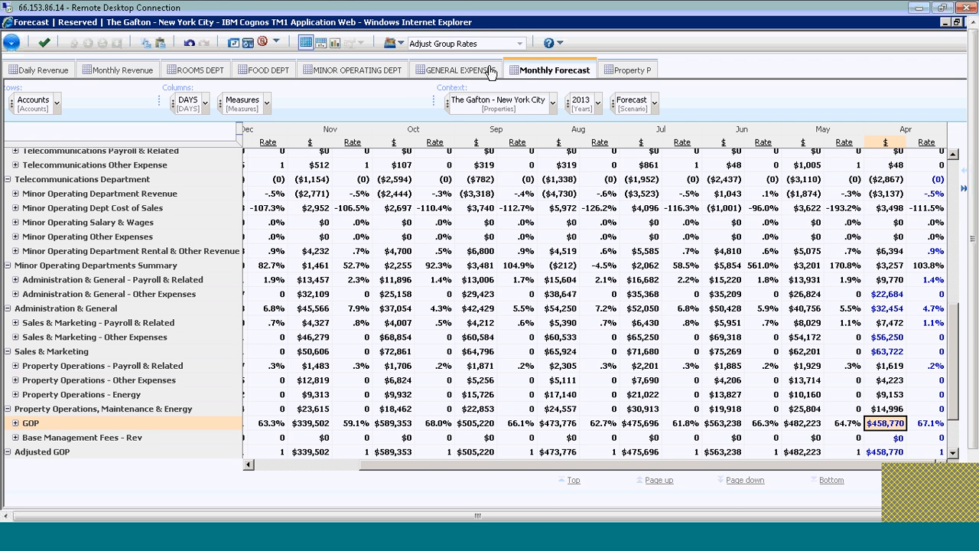
pyautogui.click(520, 43)
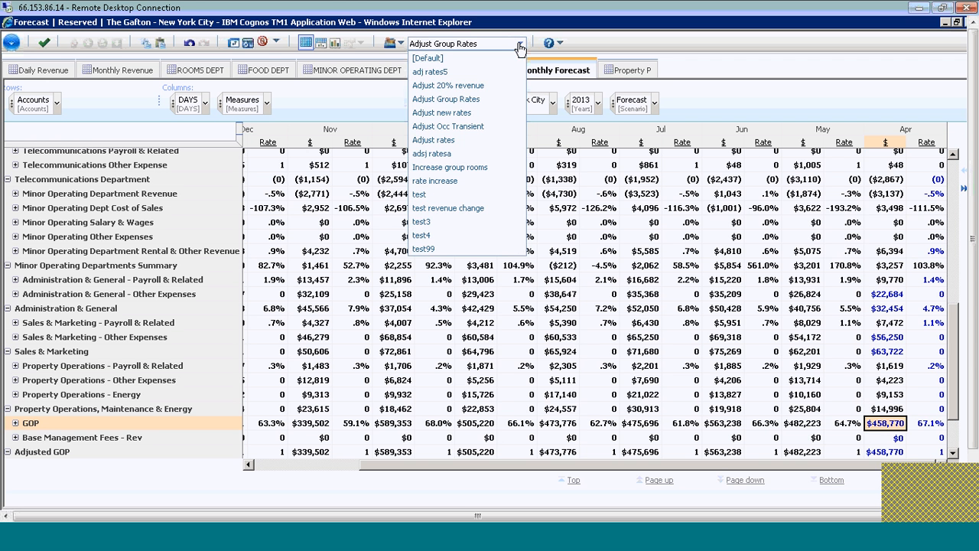
# - Return to the [Default] sandbox and view April's GOP of $455,653 for comparison
pyautogui.click(427, 58)
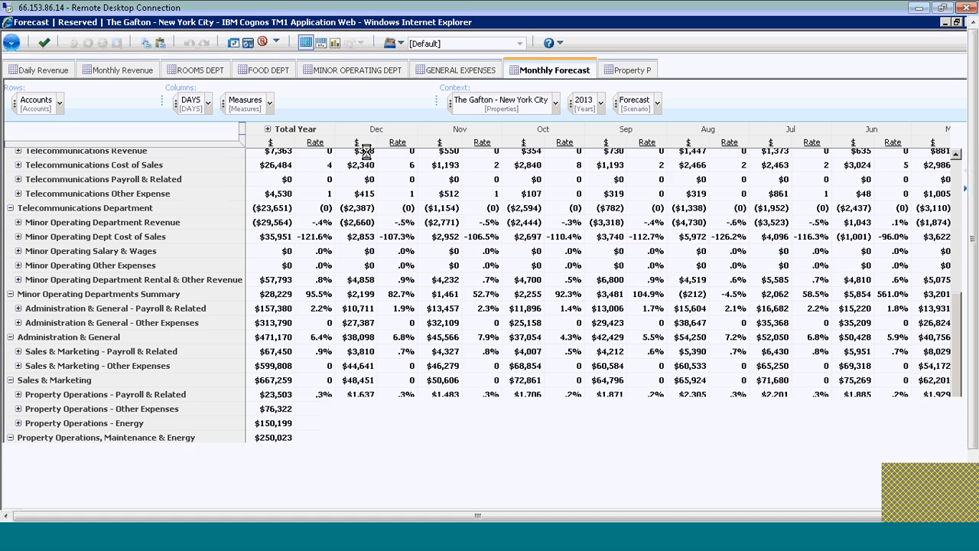
pyautogui.hscroll(3)
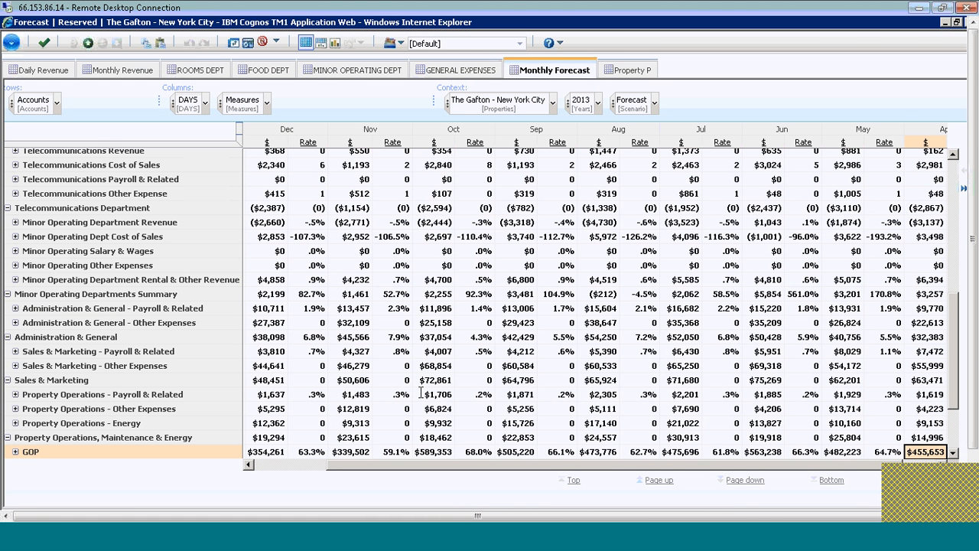
pyautogui.moveTo(943, 467)
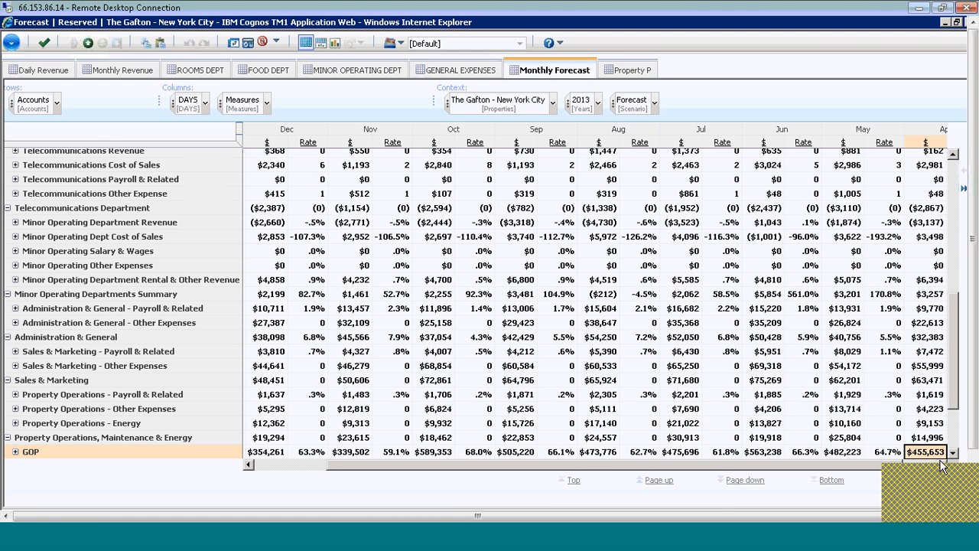
pyautogui.moveTo(924, 452)
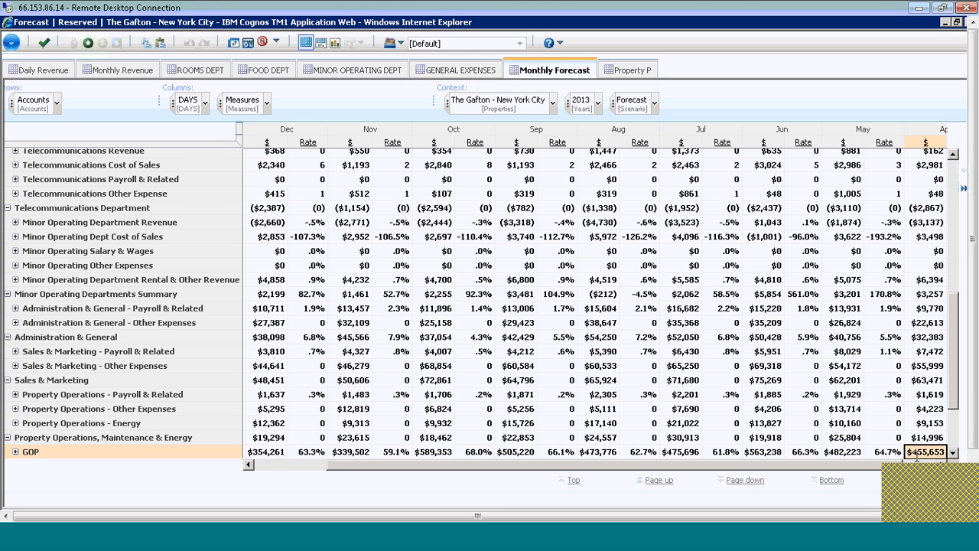
pyautogui.moveTo(829, 432)
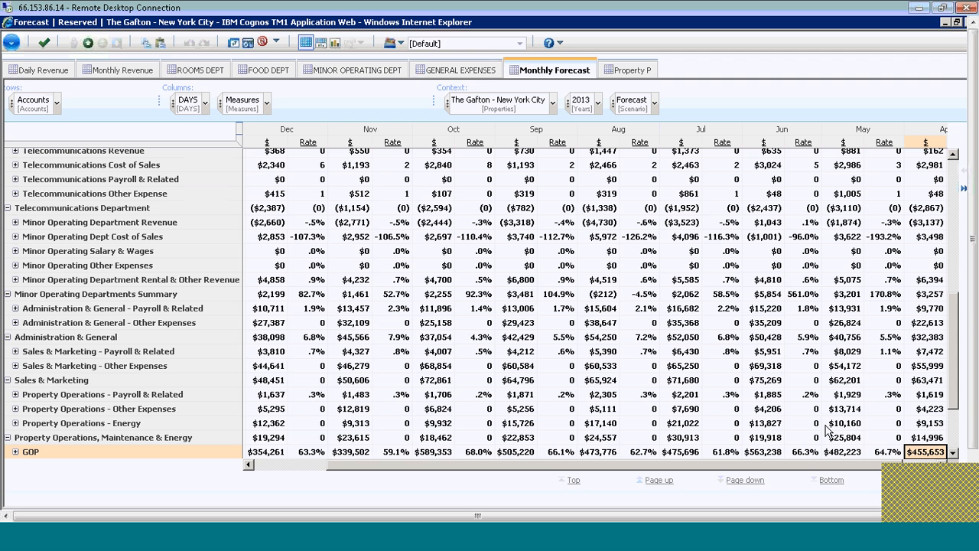